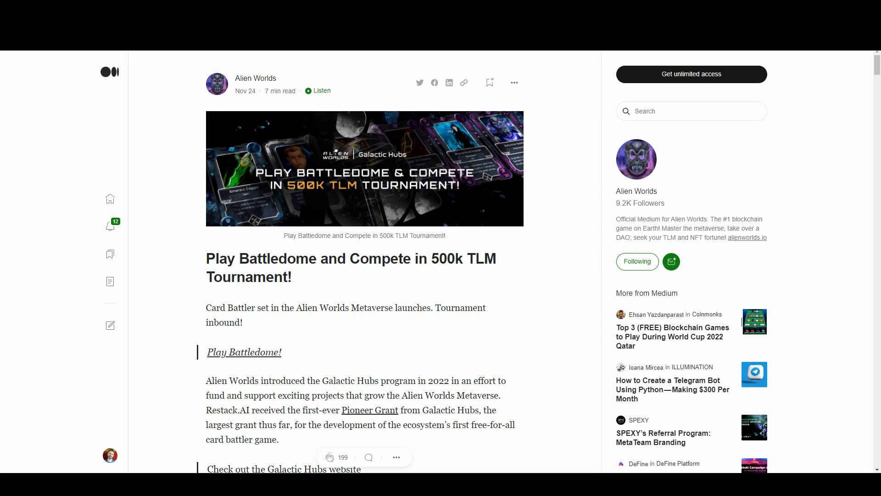
- Scroll the Medium article past prize awards and NFT requirements to 'How to play Battledome?'
scroll("down", 3)
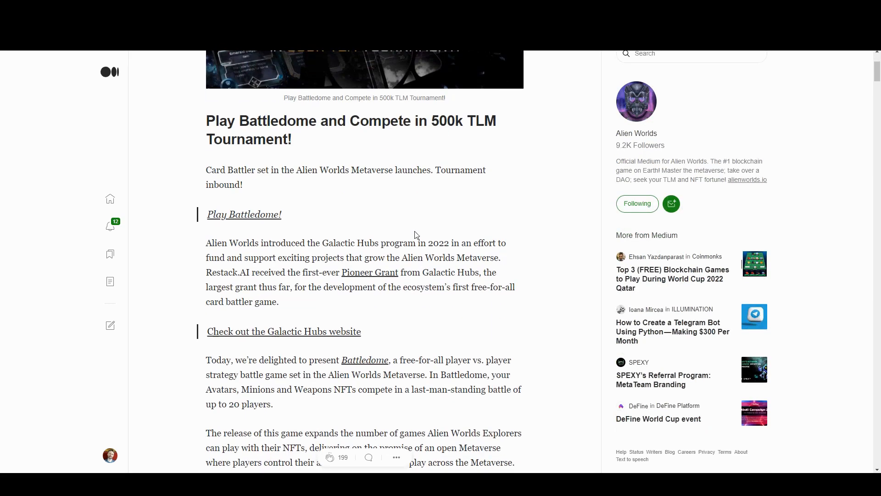
mouse_move(306, 212)
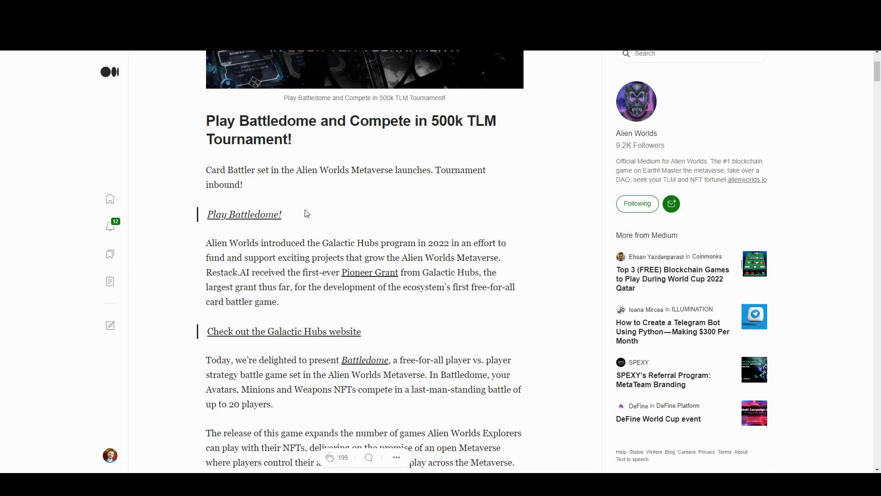
scroll("down", 3)
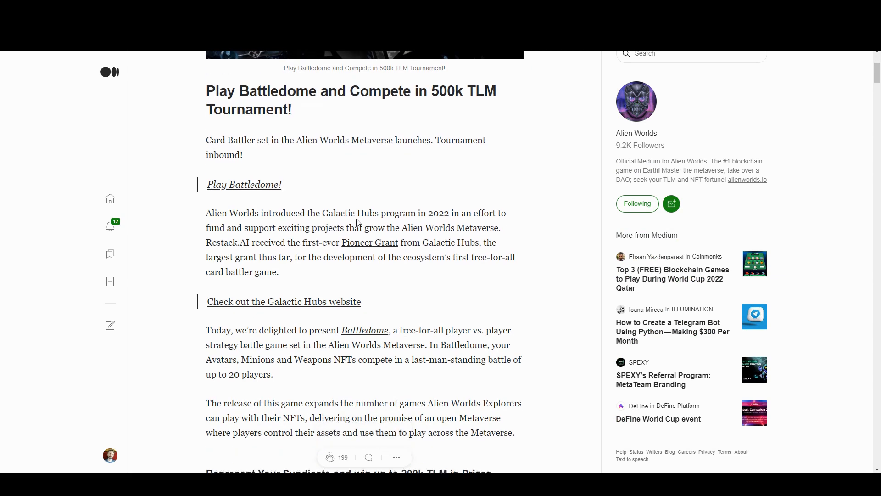
scroll("down", 3)
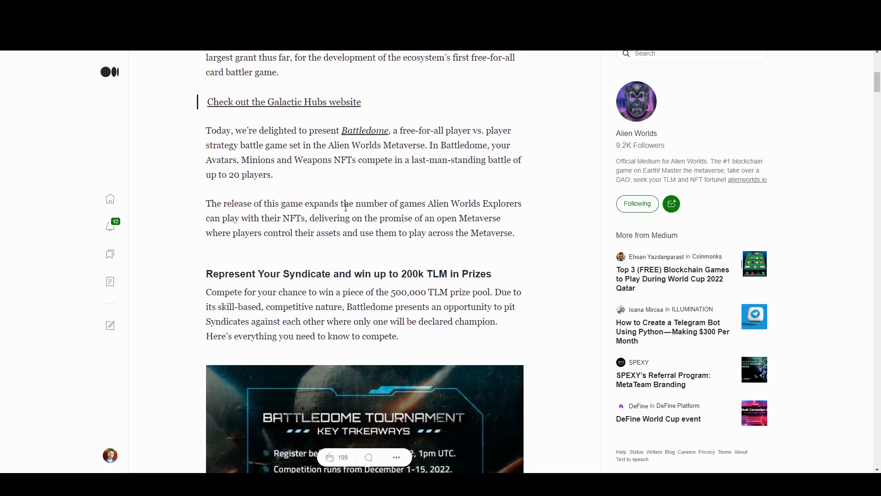
scroll("down", 3)
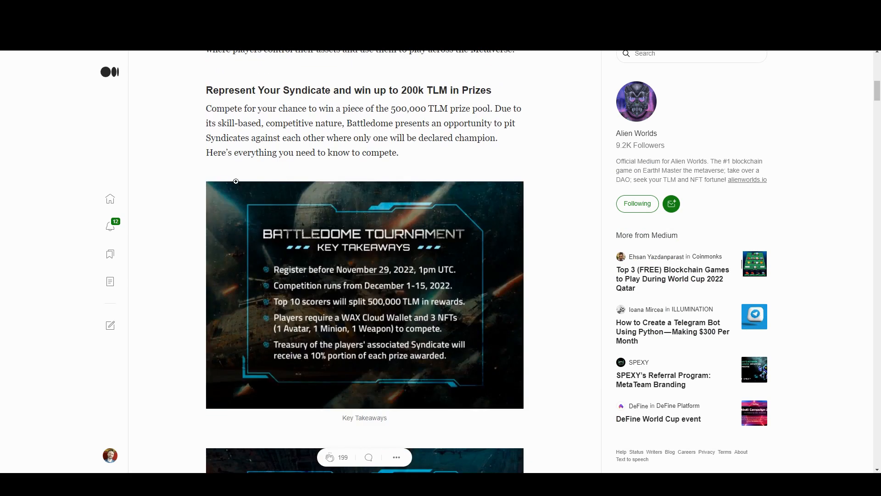
scroll("down", 3)
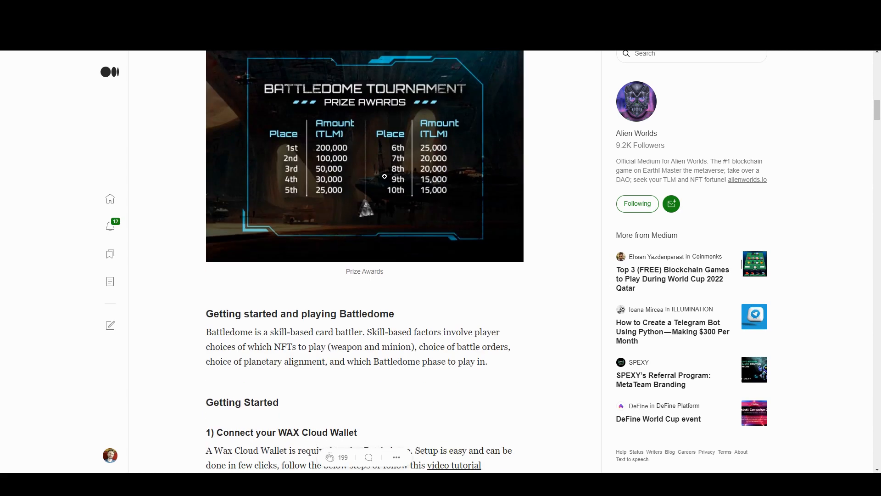
mouse_move(377, 197)
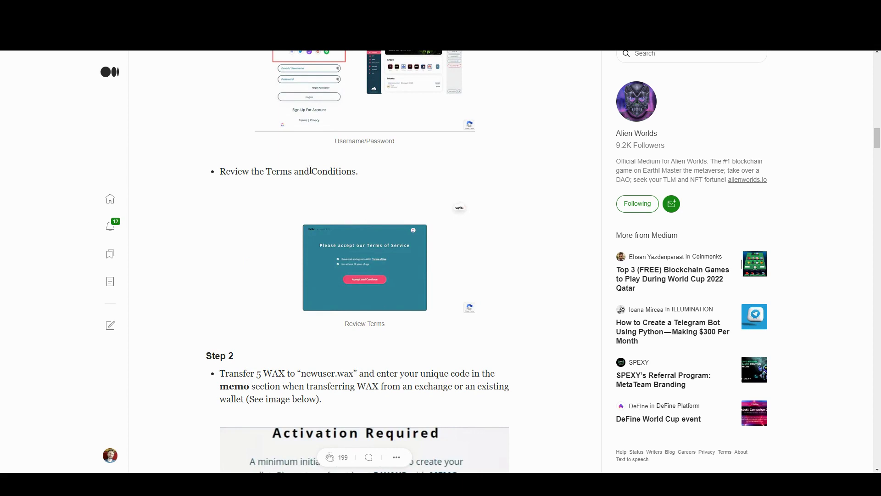
scroll("down", 3)
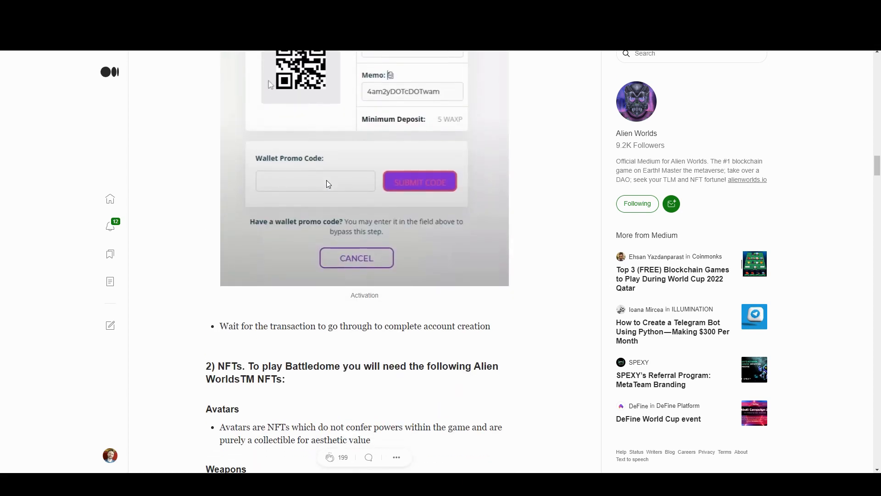
mouse_move(328, 181)
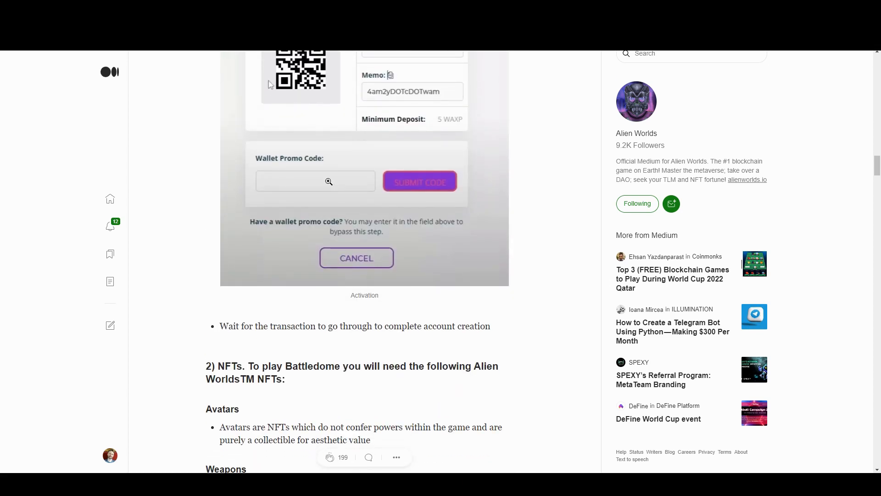
scroll("down", 3)
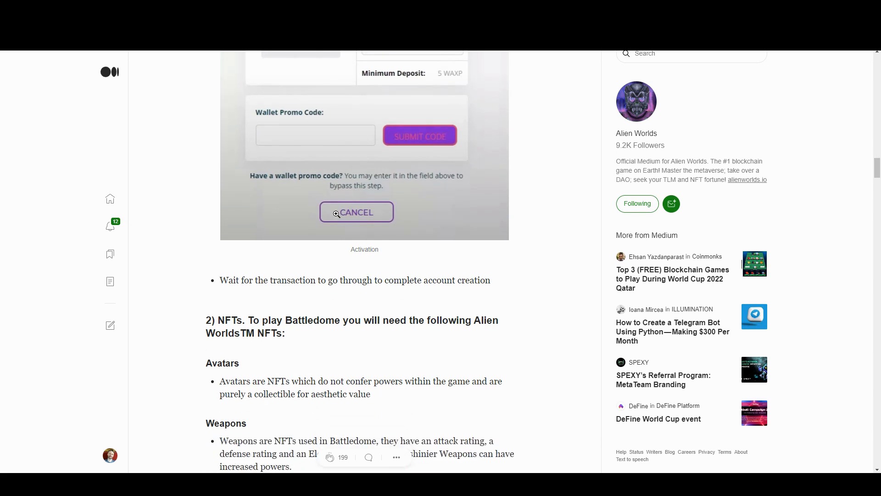
scroll("down", 3)
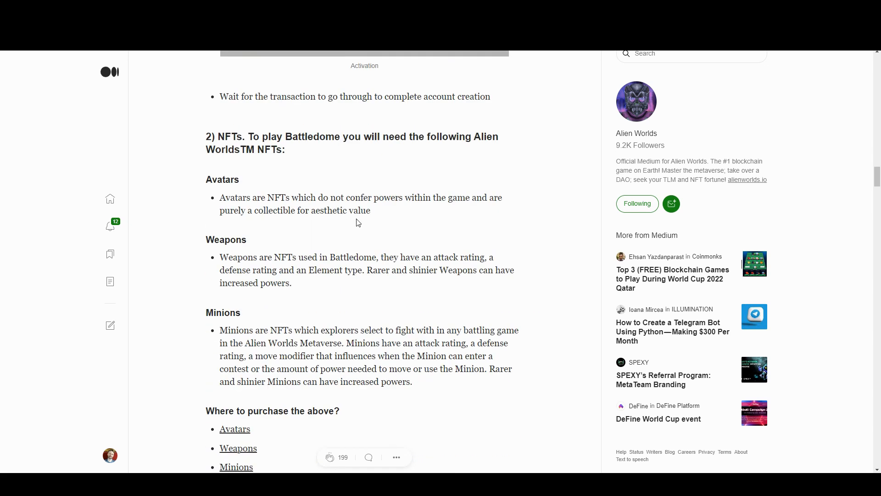
mouse_move(350, 255)
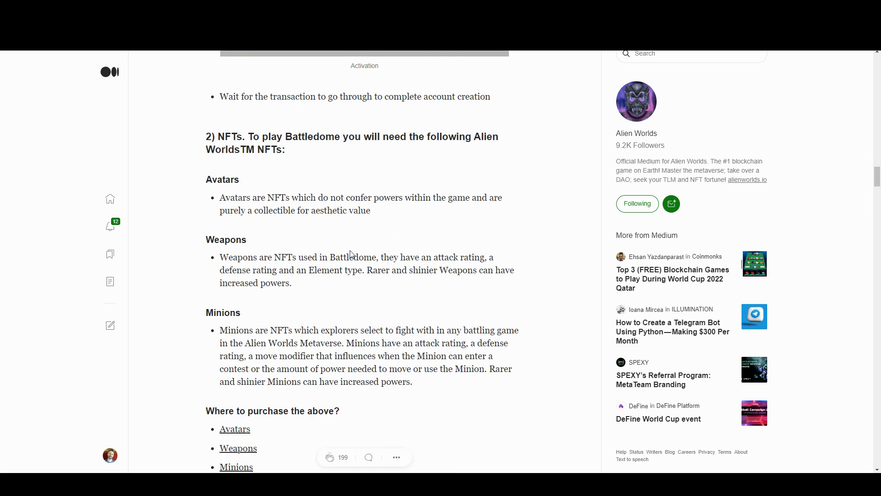
mouse_move(303, 177)
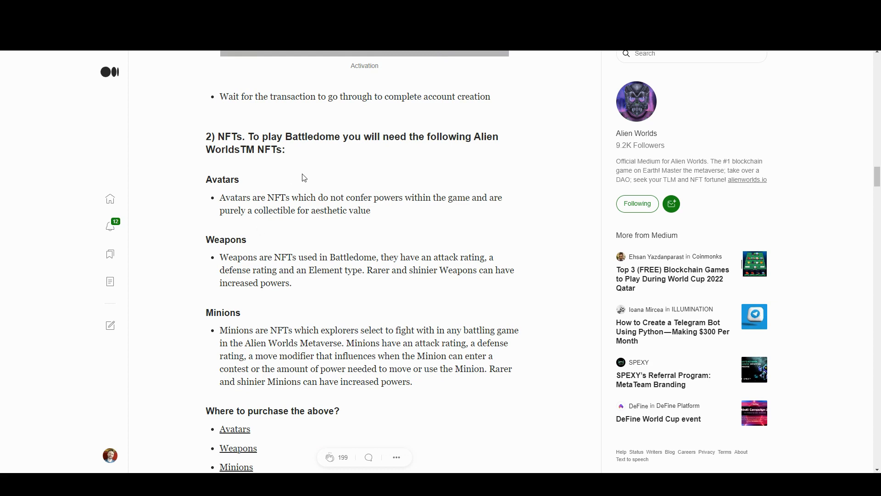
scroll("down", 3)
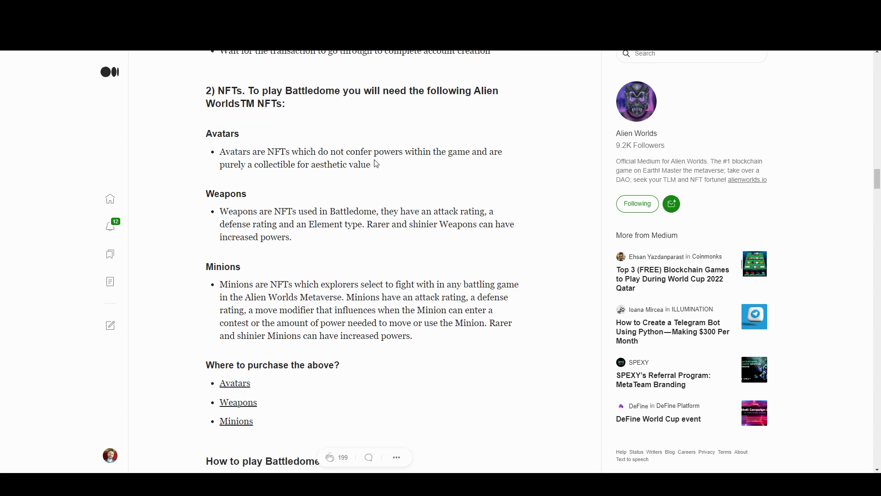
mouse_move(421, 129)
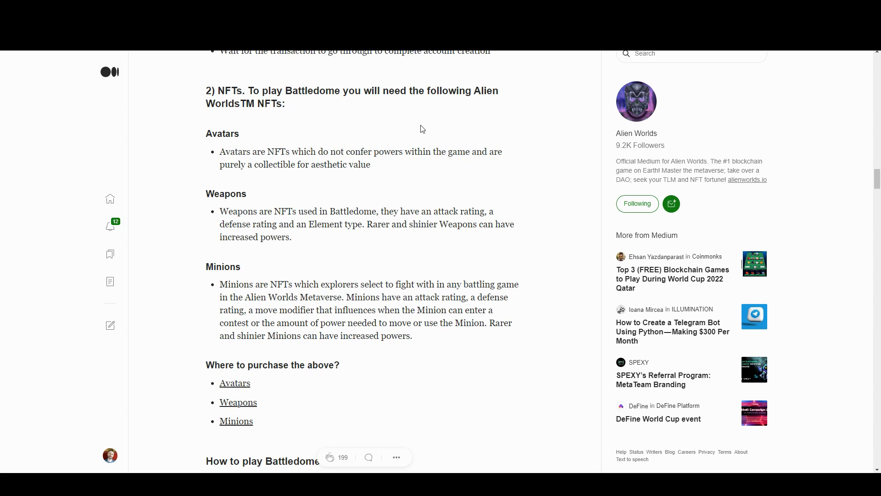
scroll("down", 3)
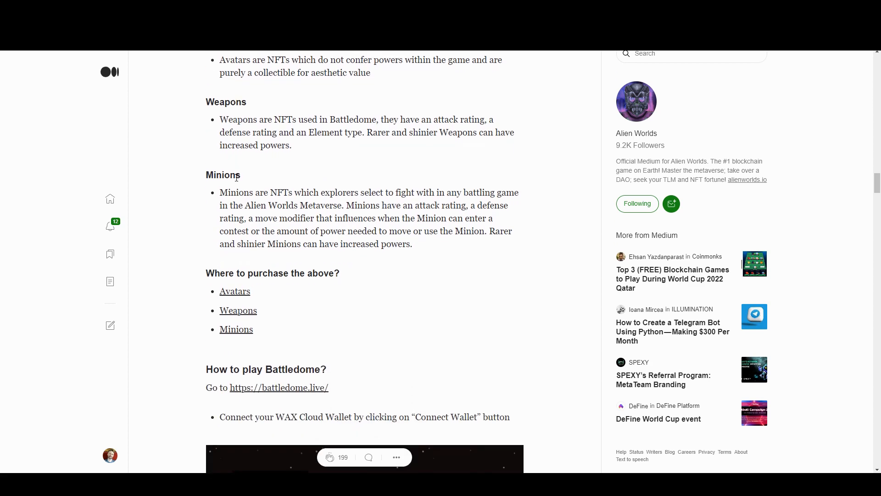
scroll("down", 3)
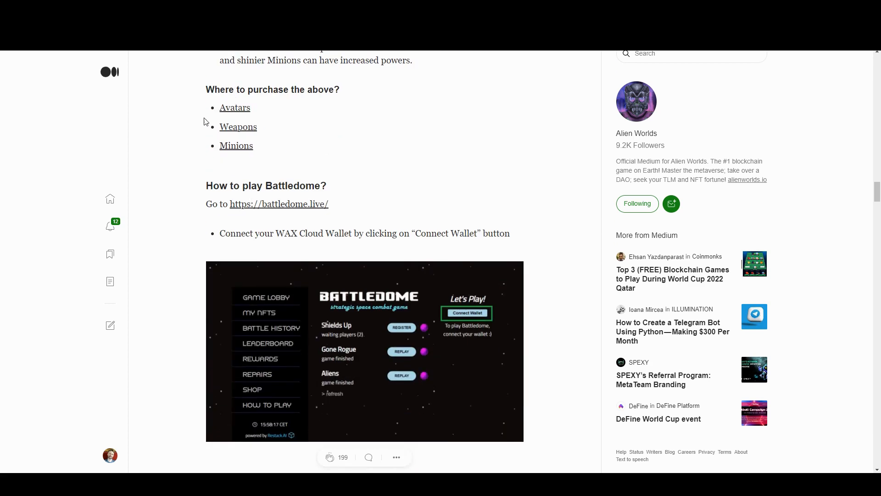
mouse_move(274, 110)
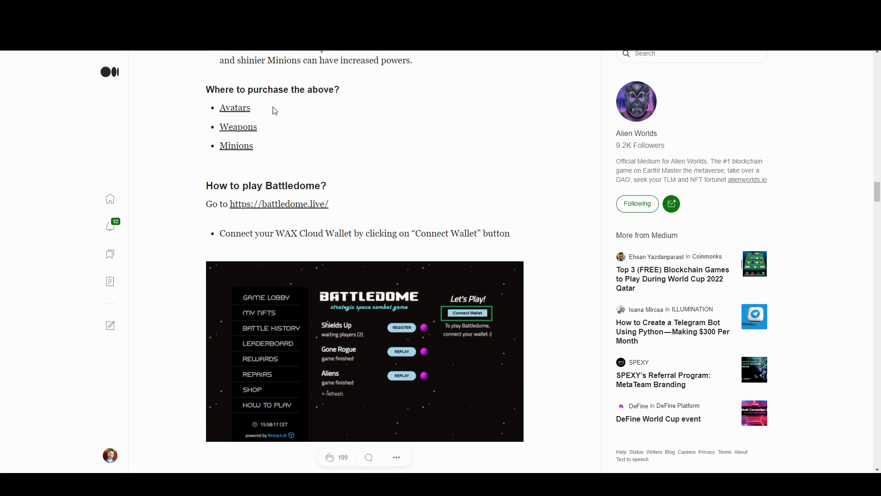
mouse_move(239, 110)
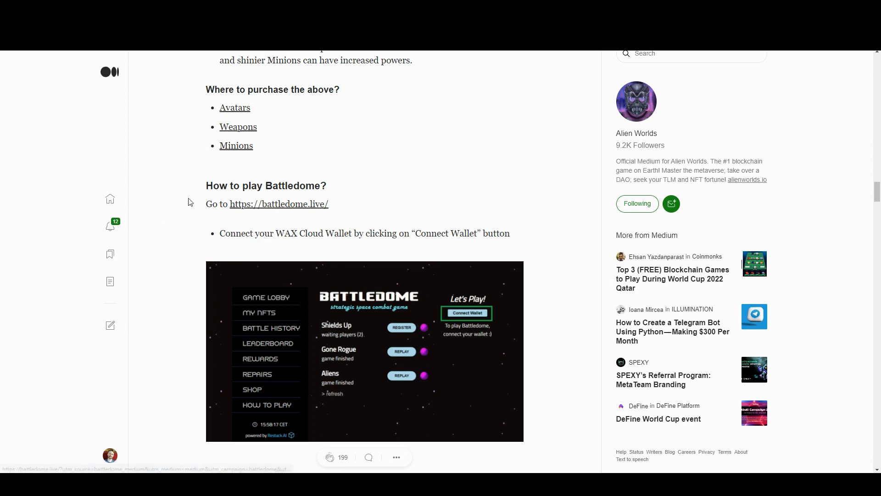
scroll("down", 3)
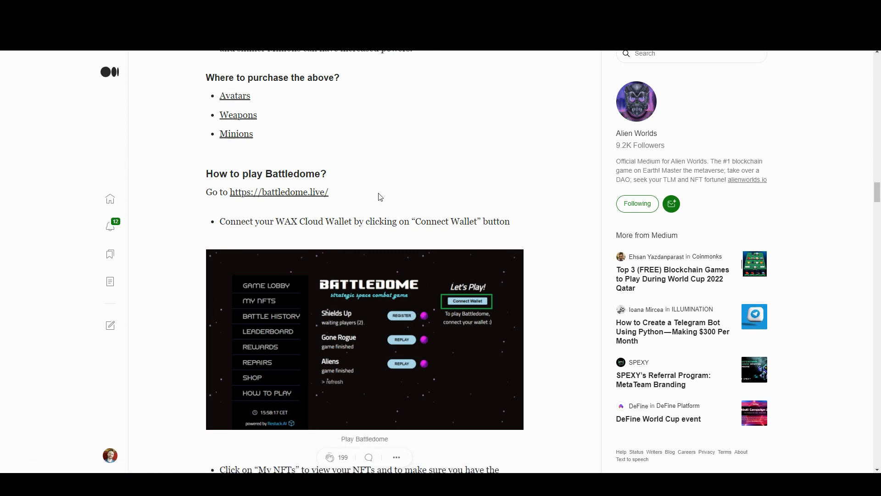
scroll("down", 3)
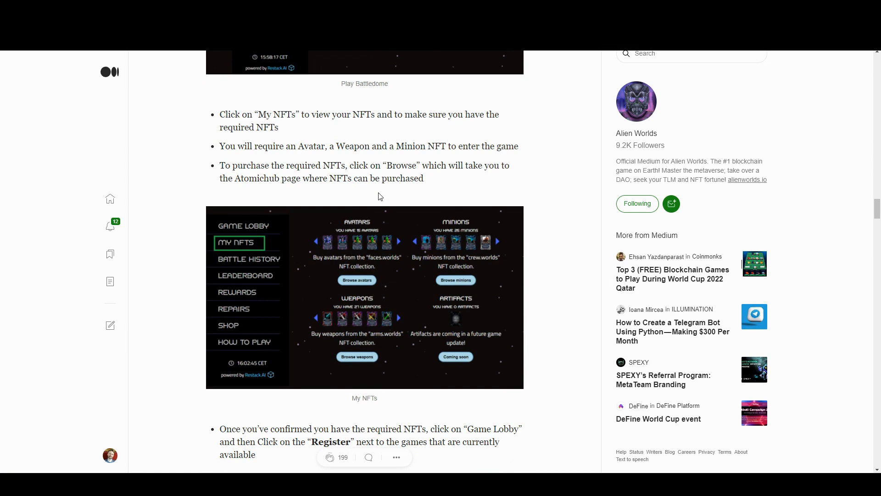
scroll("down", 3)
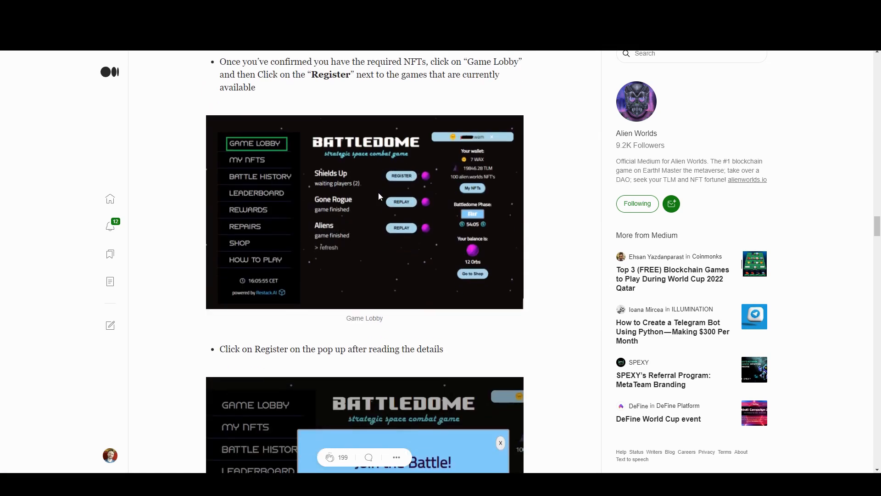
scroll("down", 3)
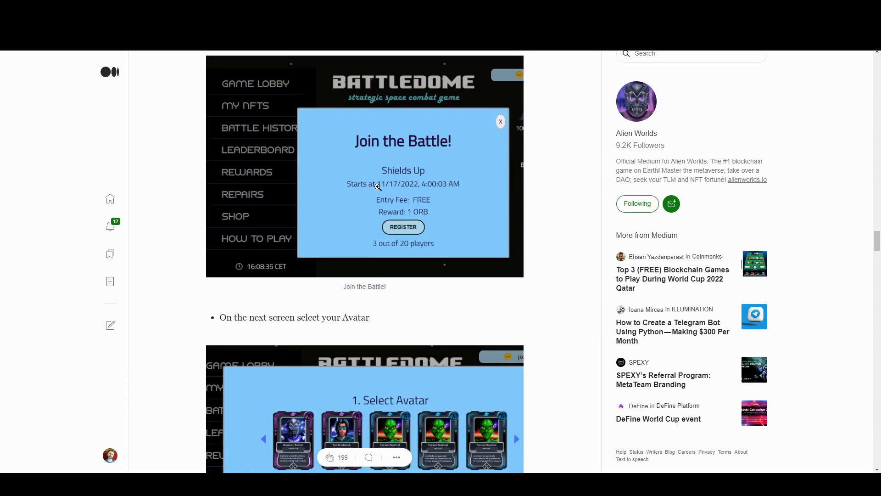
scroll("down", 3)
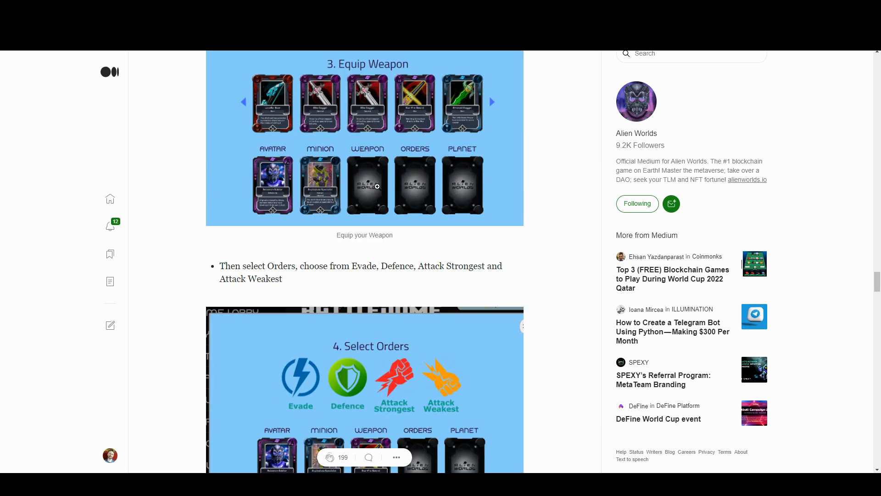
scroll("down", 3)
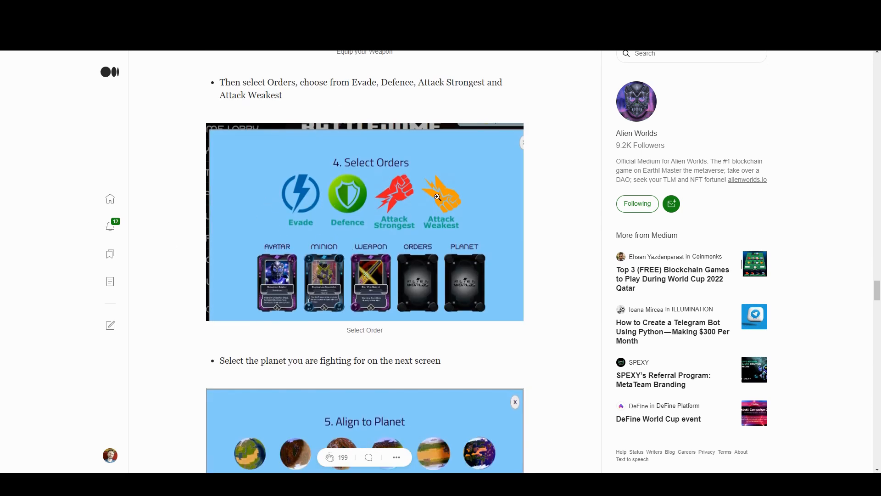
mouse_move(394, 208)
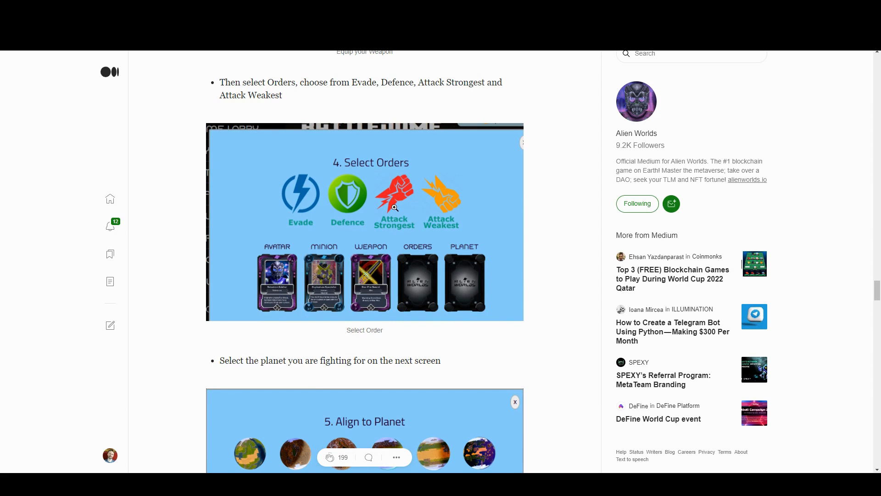
mouse_move(330, 204)
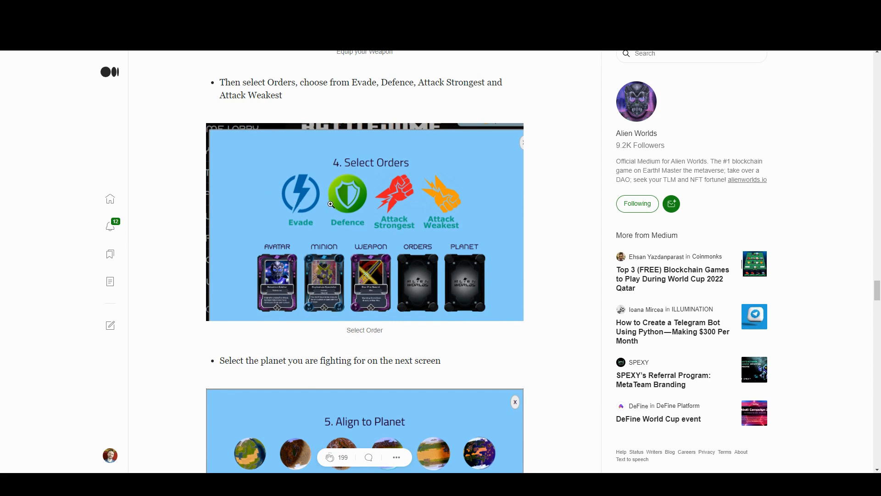
scroll("down", 3)
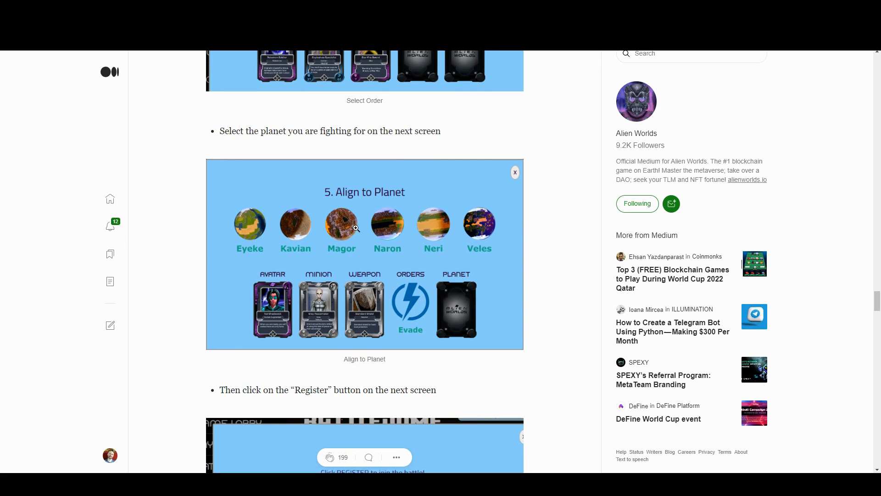
mouse_move(458, 255)
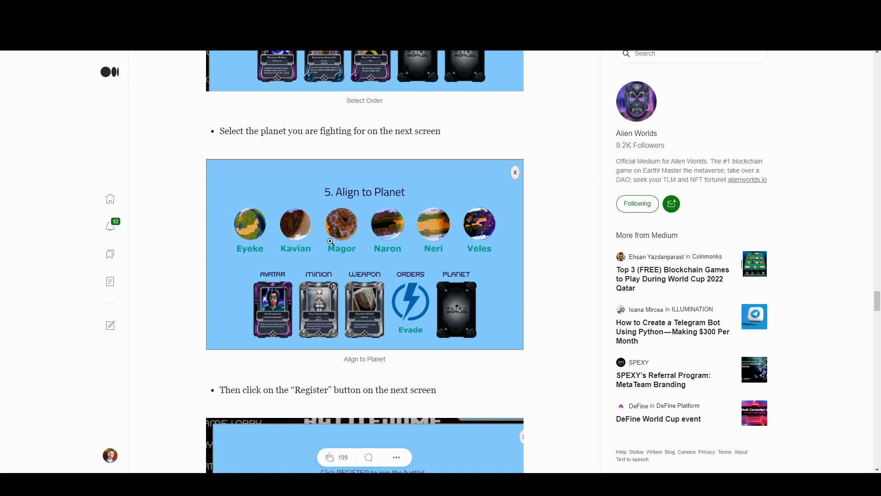
scroll("down", 3)
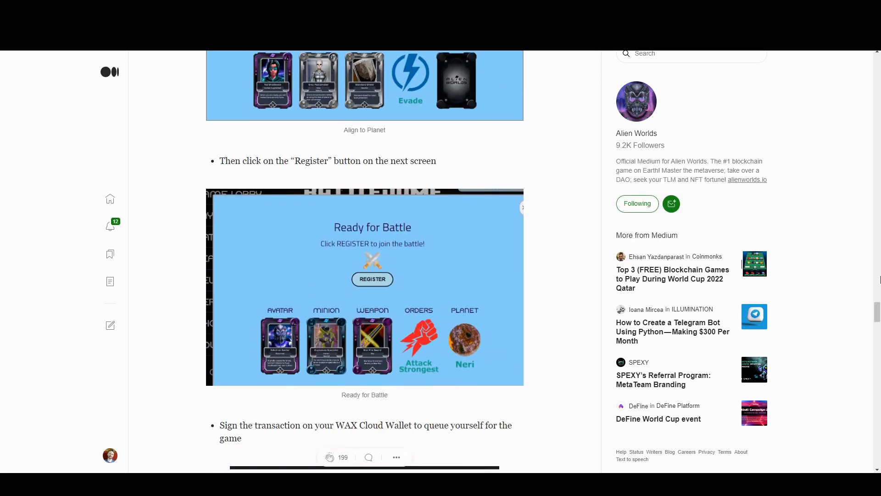
scroll("down", 3)
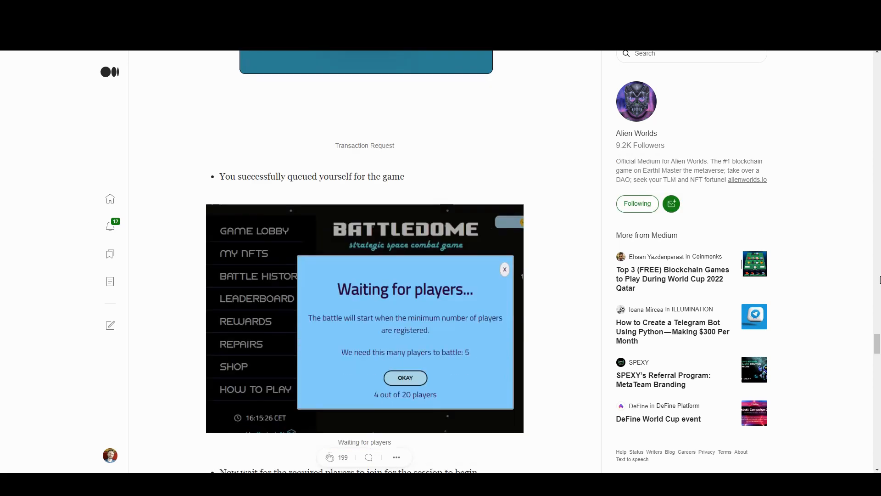
scroll("down", 3)
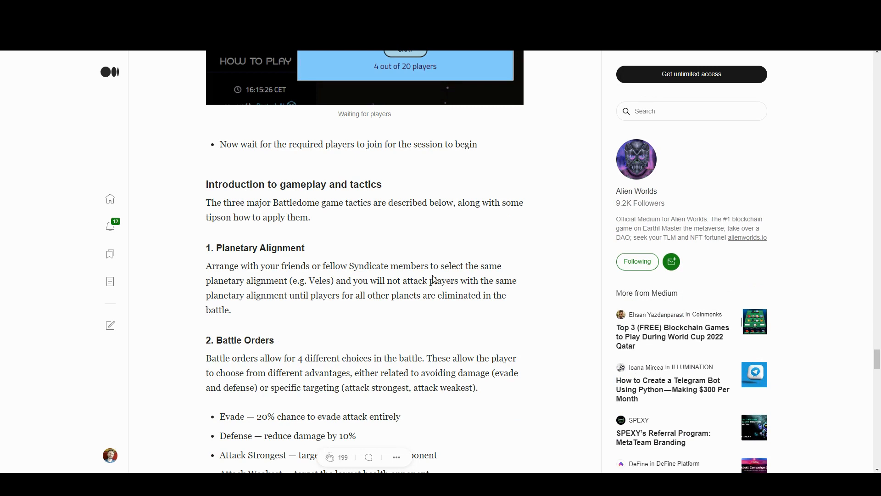
mouse_move(359, 294)
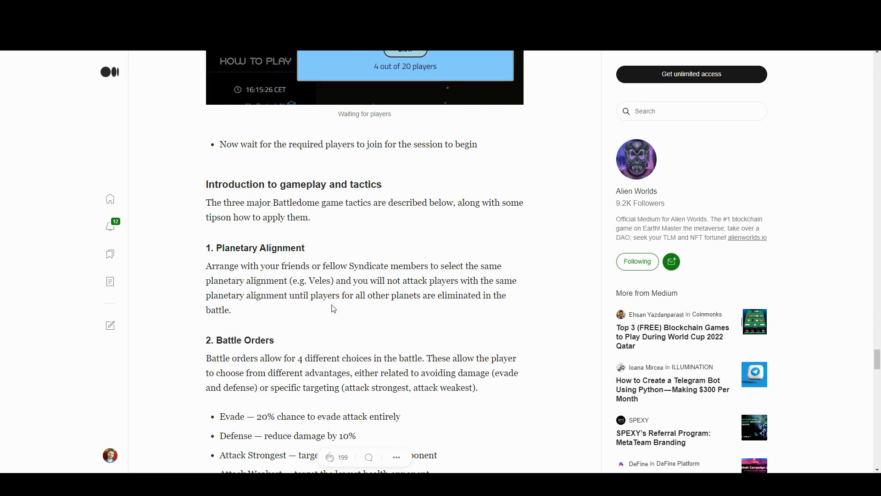
mouse_move(335, 311)
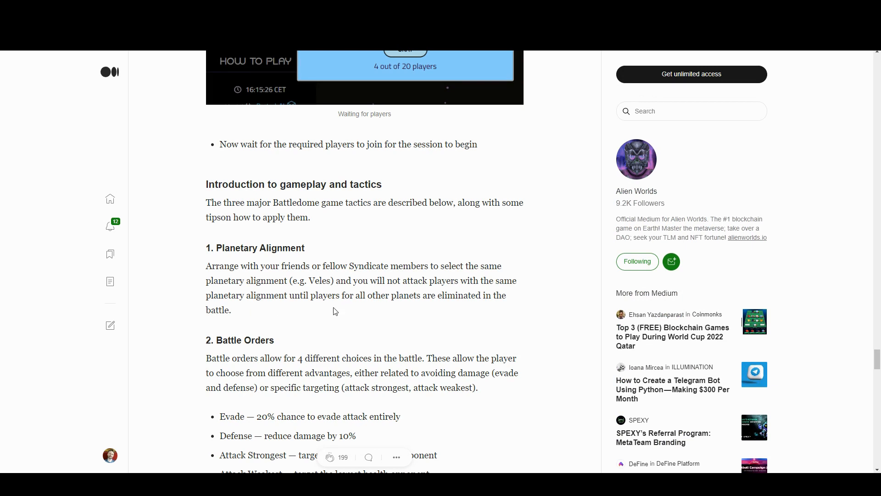
mouse_move(343, 310)
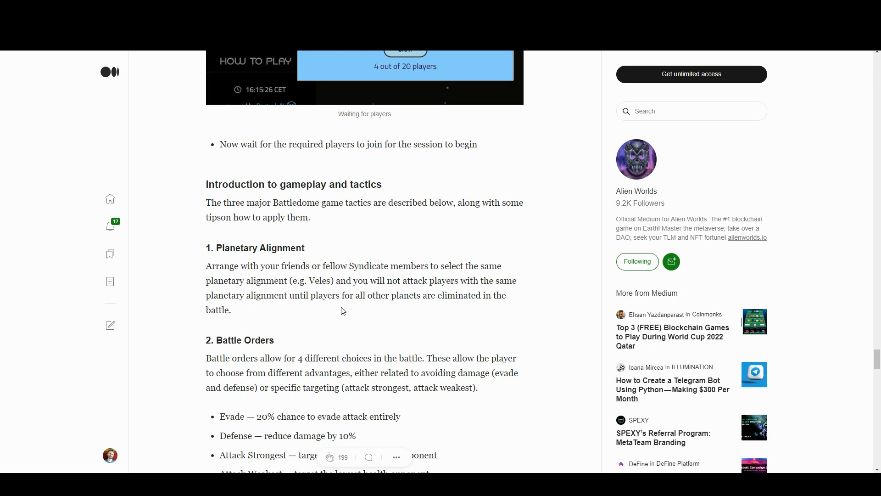
mouse_move(329, 280)
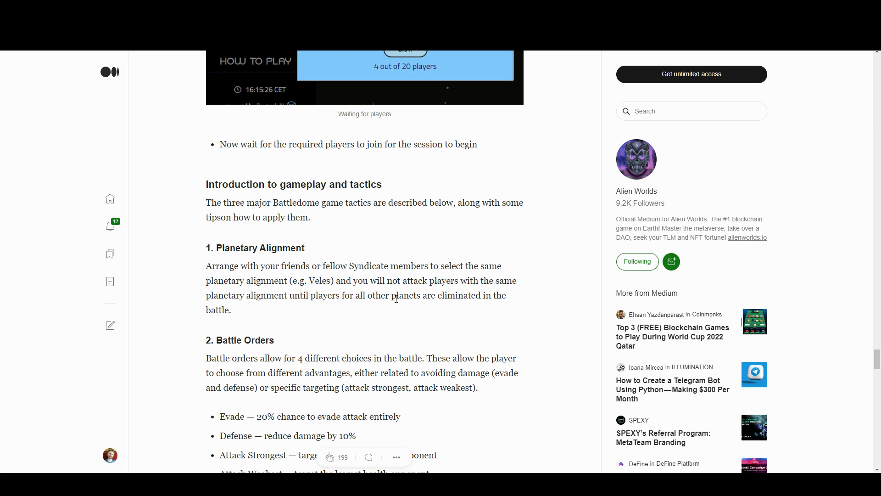
mouse_move(429, 314)
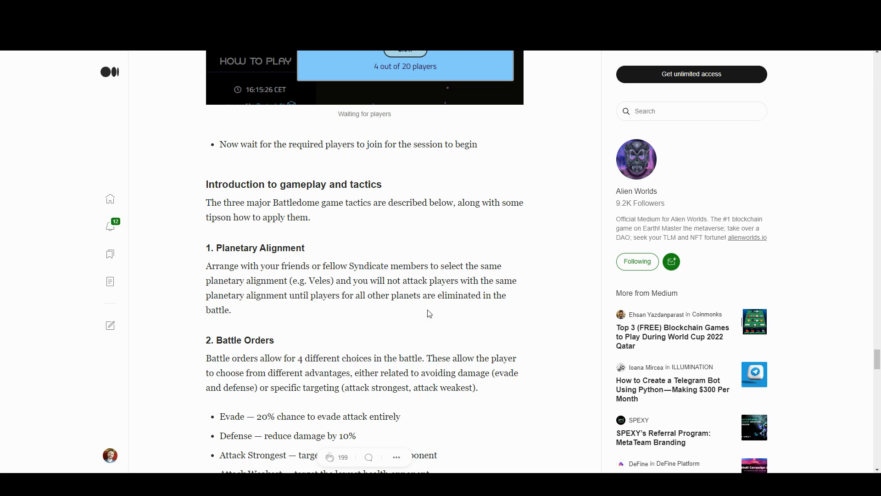
scroll("down", 3)
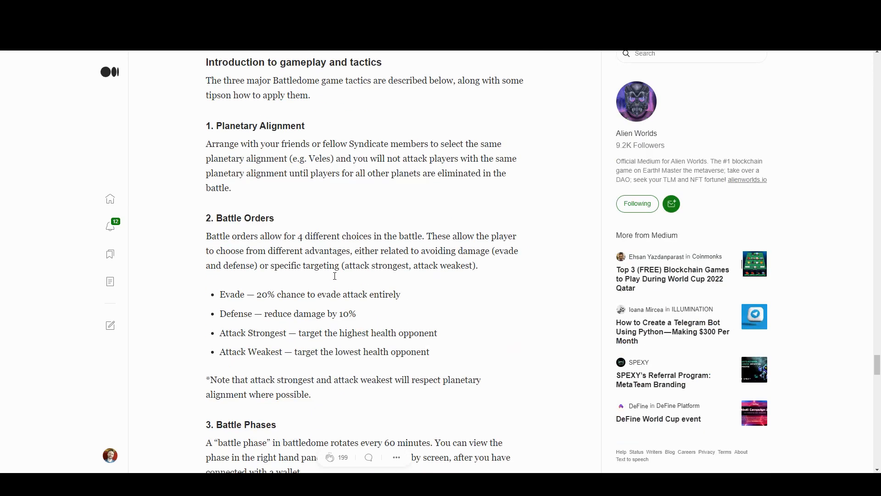
scroll("down", 3)
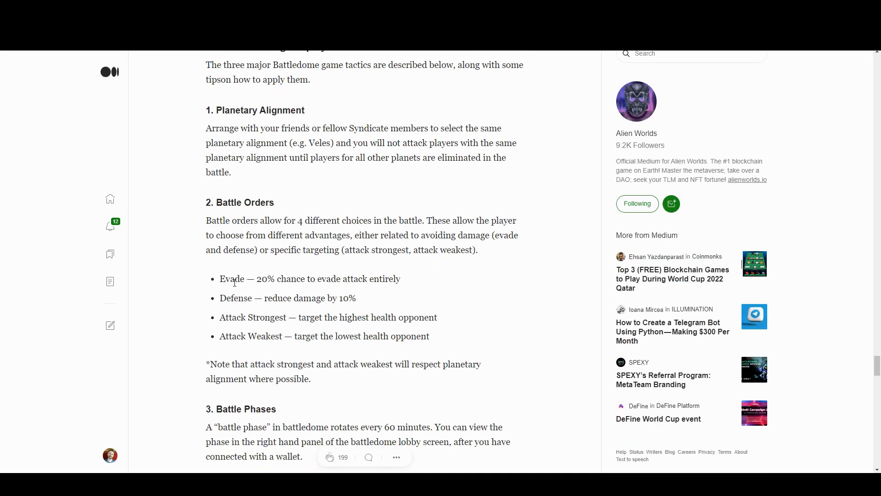
mouse_move(322, 281)
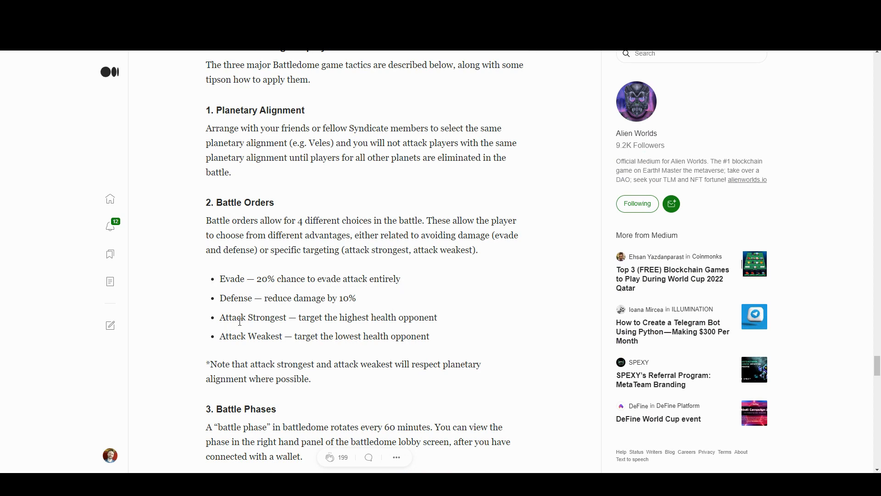
mouse_move(403, 317)
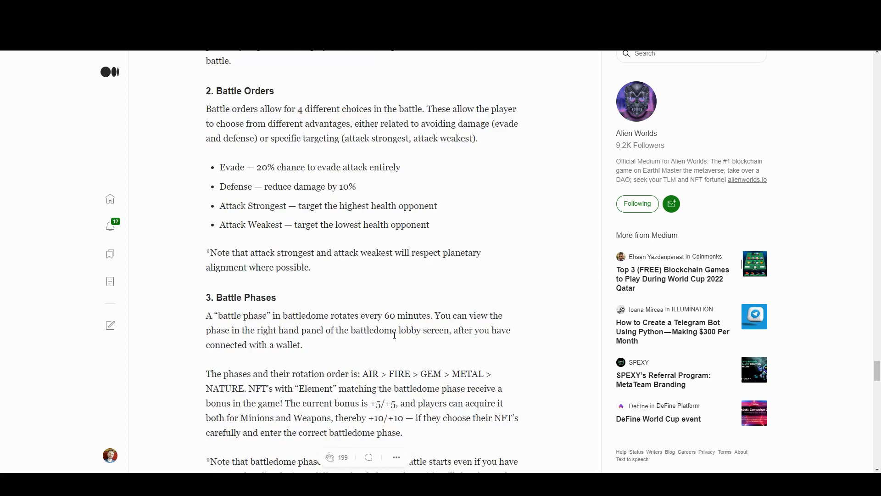
scroll("down", 3)
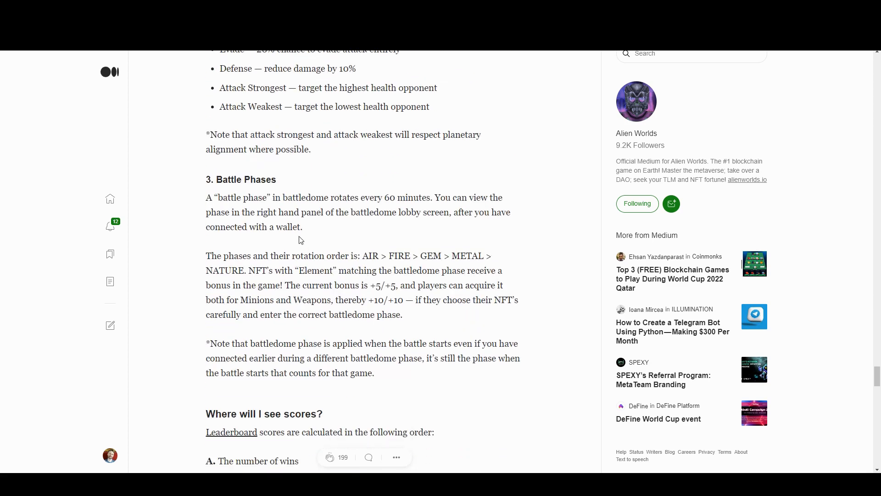
mouse_move(334, 247)
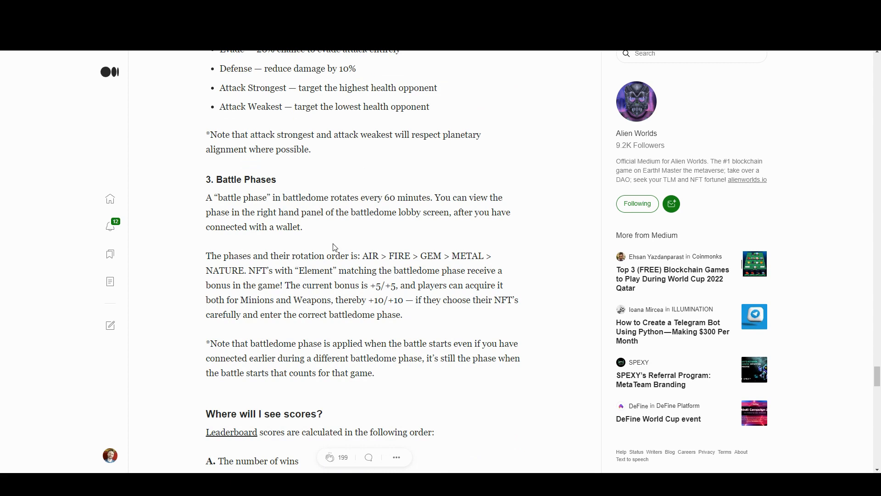
mouse_move(385, 200)
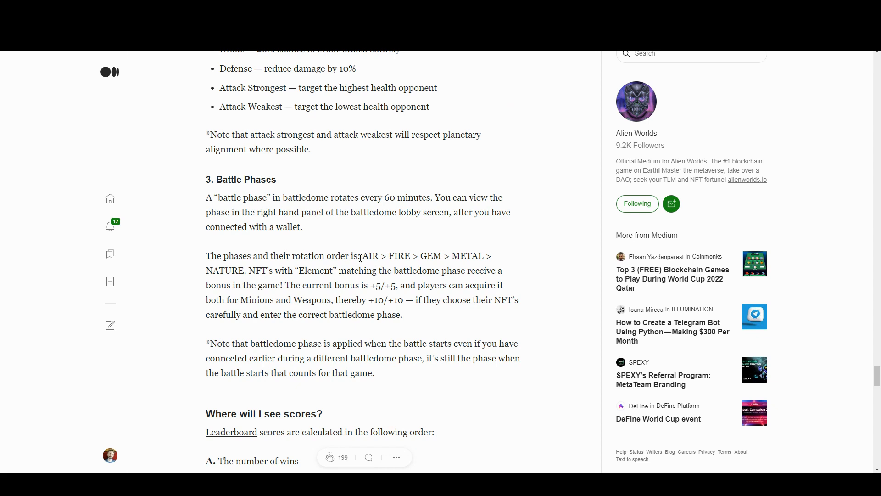
mouse_move(267, 270)
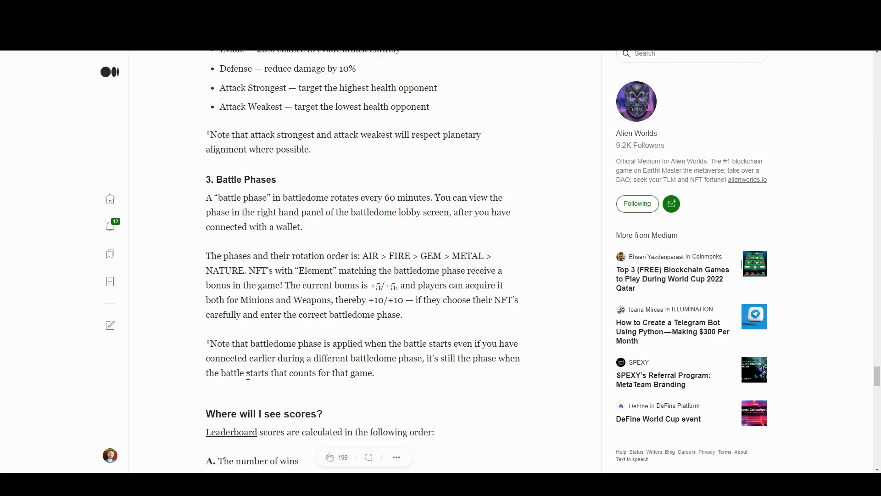
scroll("down", 3)
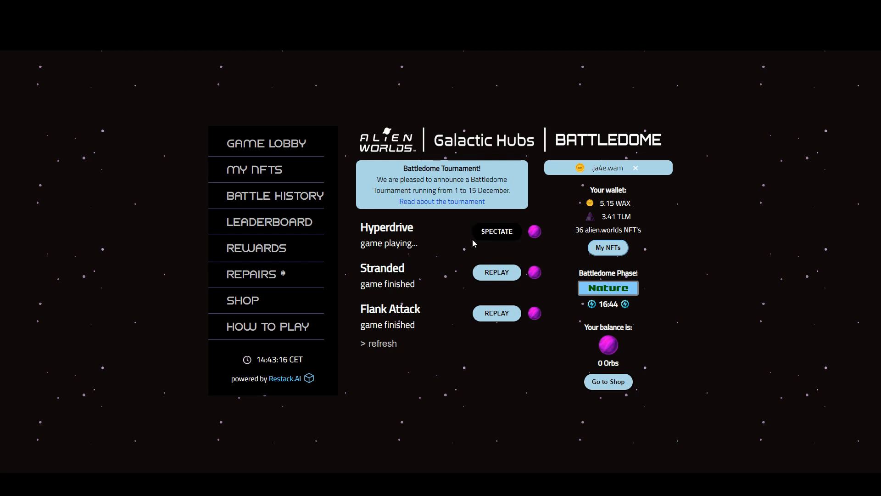
- Spectate the in-progress Hyperdrive game to see its five-player lineup
left_click(496, 231)
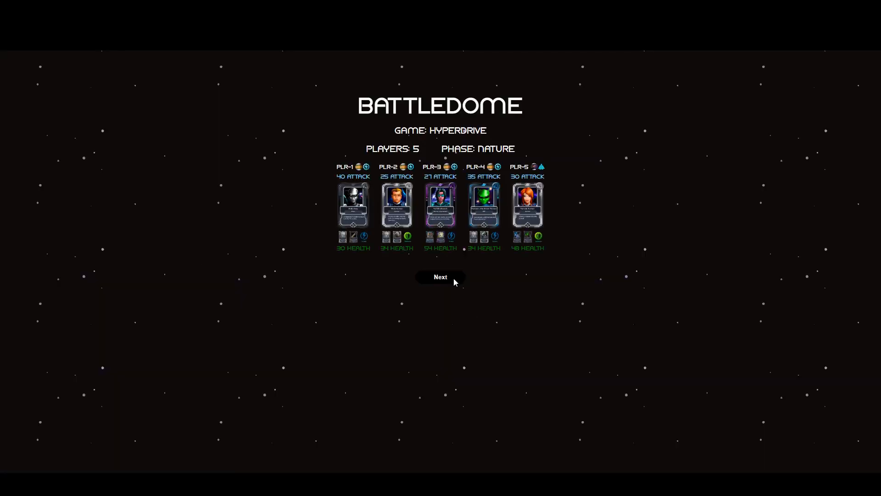
- Advance Hyperdrive to round one, reveal the next attack and inspect player 4's cards
left_click(441, 276)
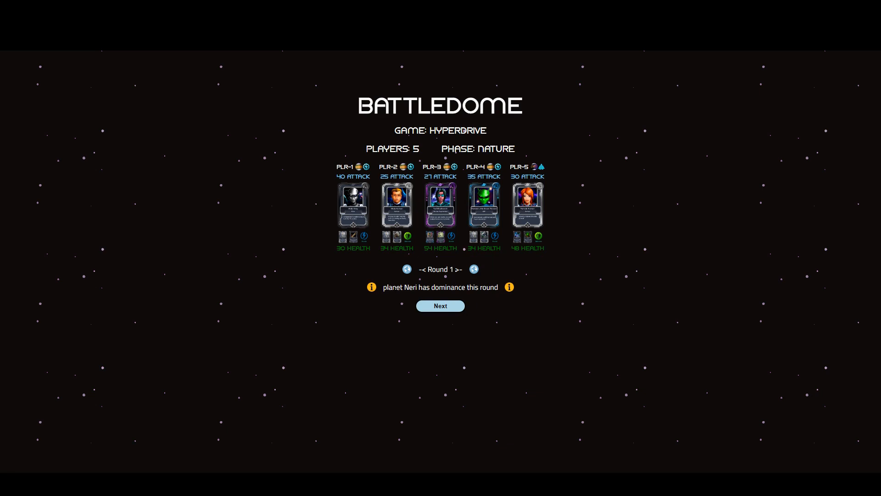
left_click(440, 305)
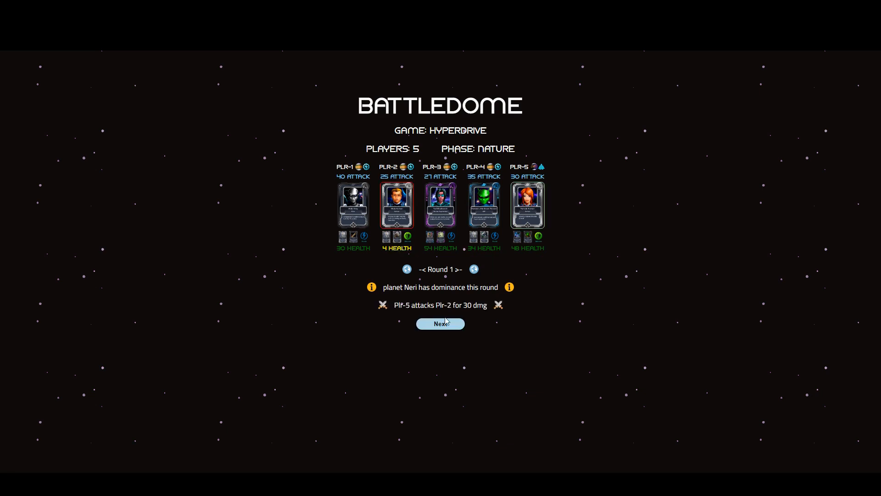
mouse_move(561, 214)
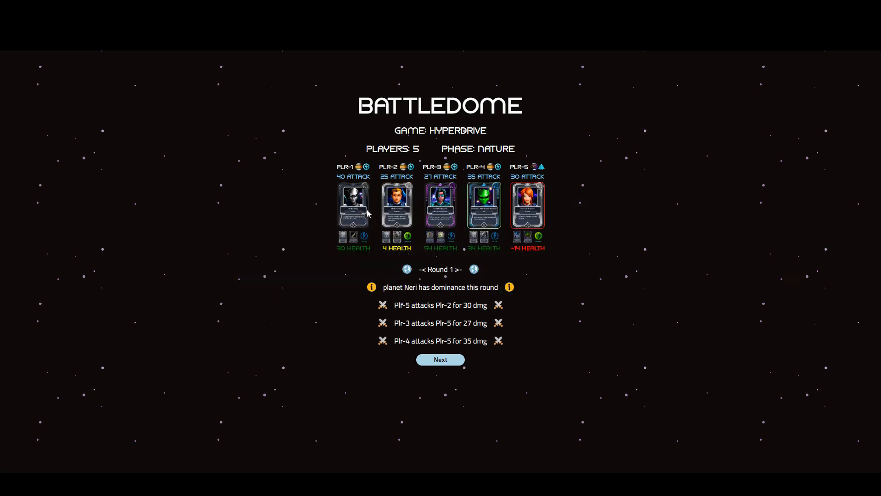
left_click(484, 204)
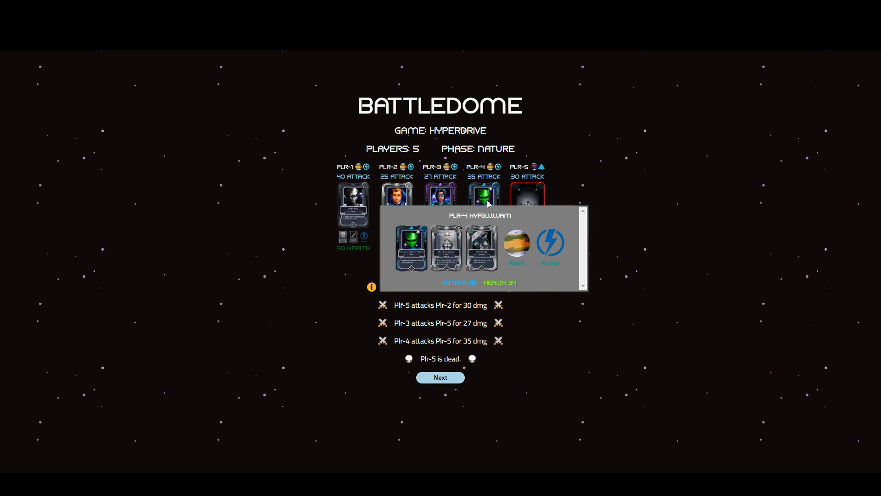
- Finish the round replay with players 4 and 5 dead and return to the game lobby
left_click(440, 377)
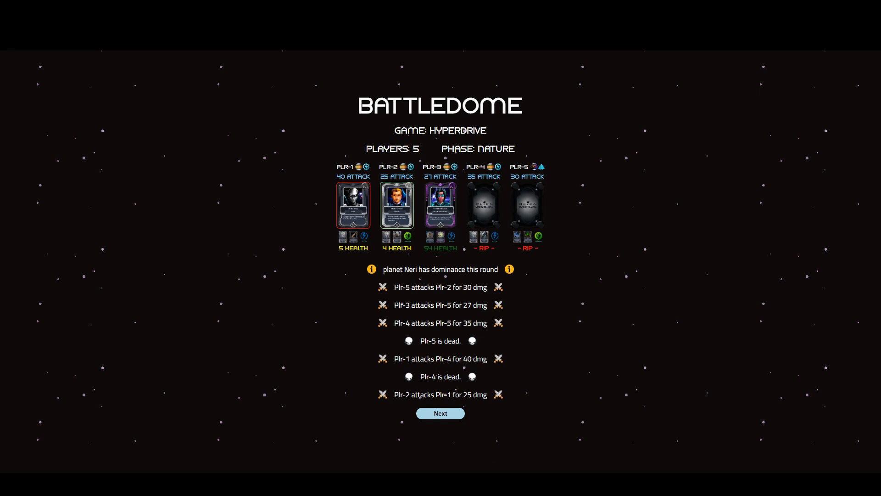
mouse_move(377, 202)
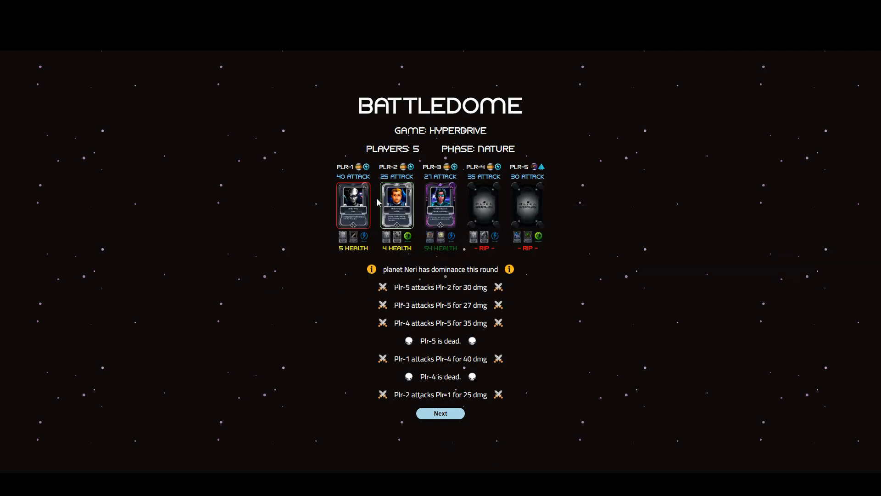
left_click(440, 413)
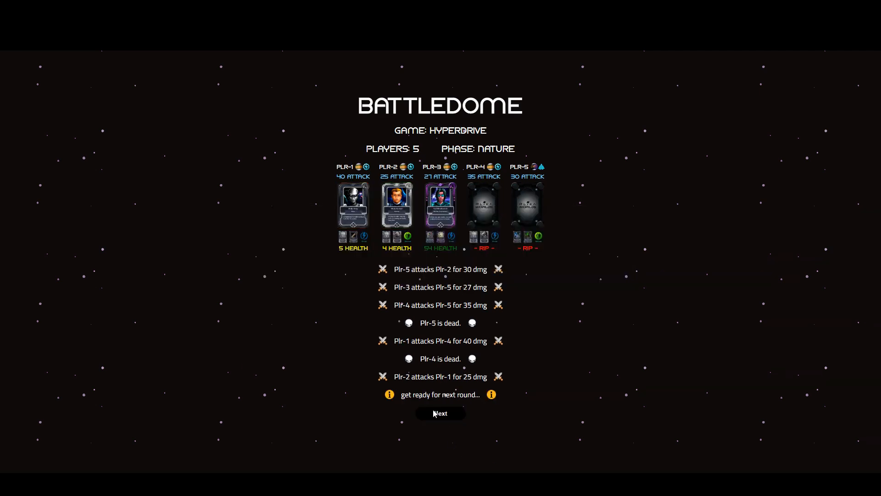
left_click(440, 413)
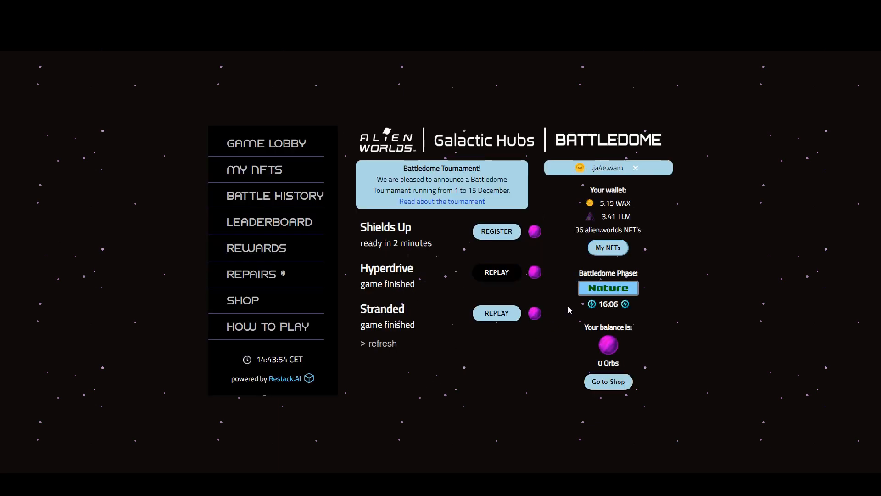
- Begin a Shields Up registration and browse the weapon cards for the entry
left_click(496, 231)
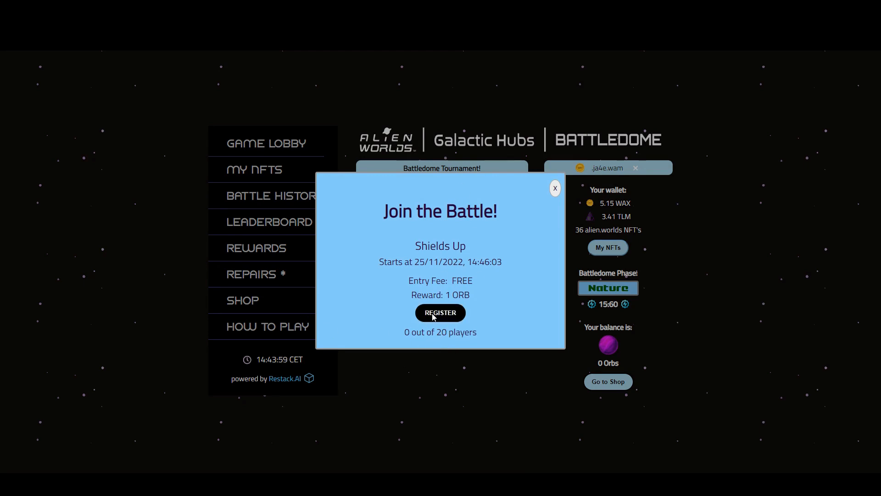
left_click(440, 312)
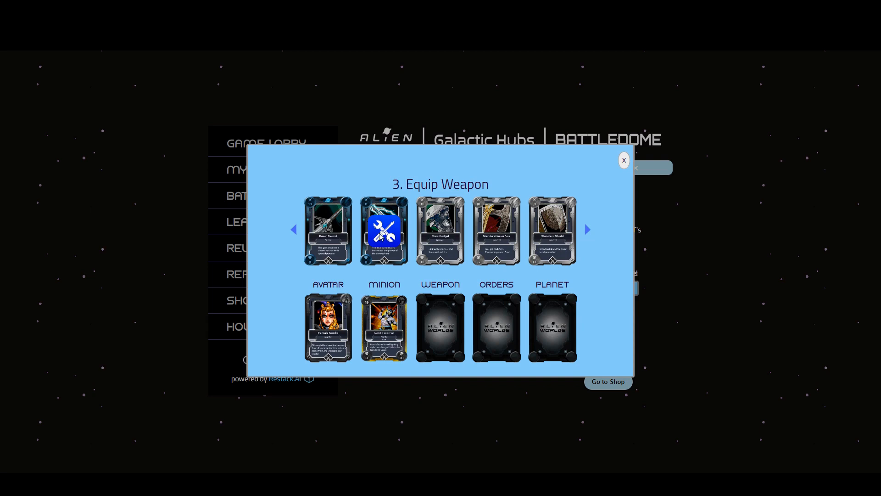
mouse_move(584, 237)
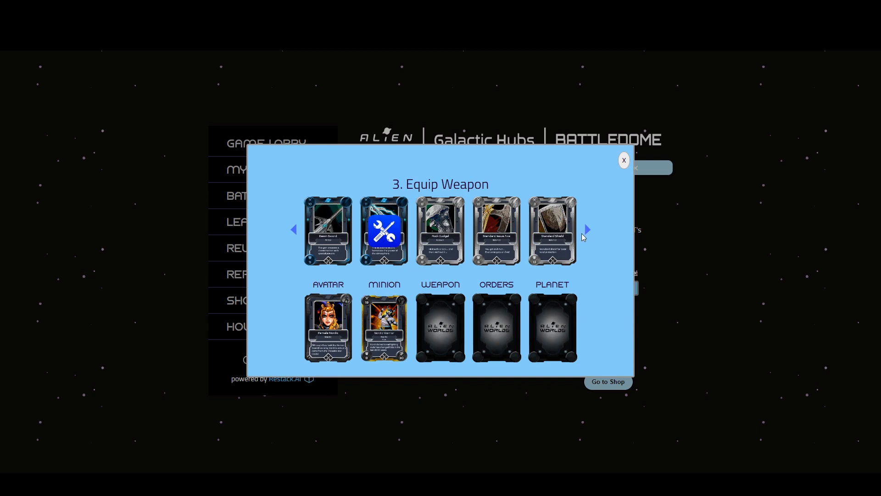
left_click(586, 230)
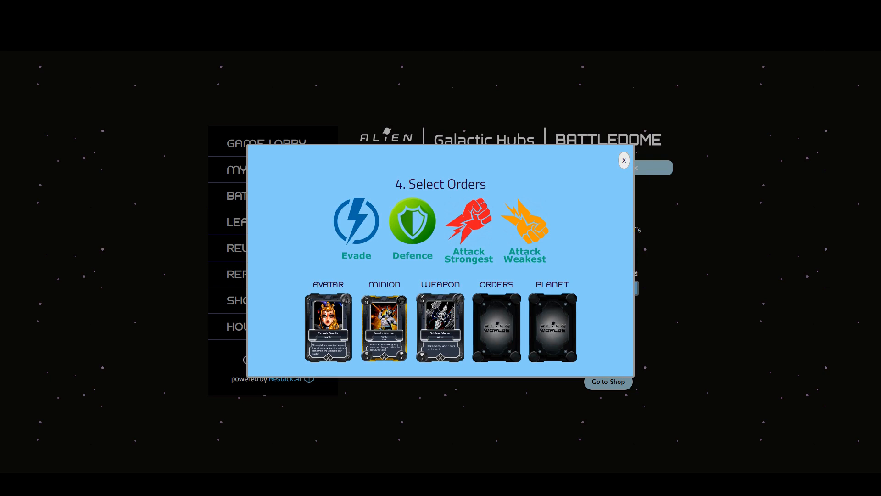
- Choose Attack Weakest orders and align the entry to planet Naron
left_click(525, 224)
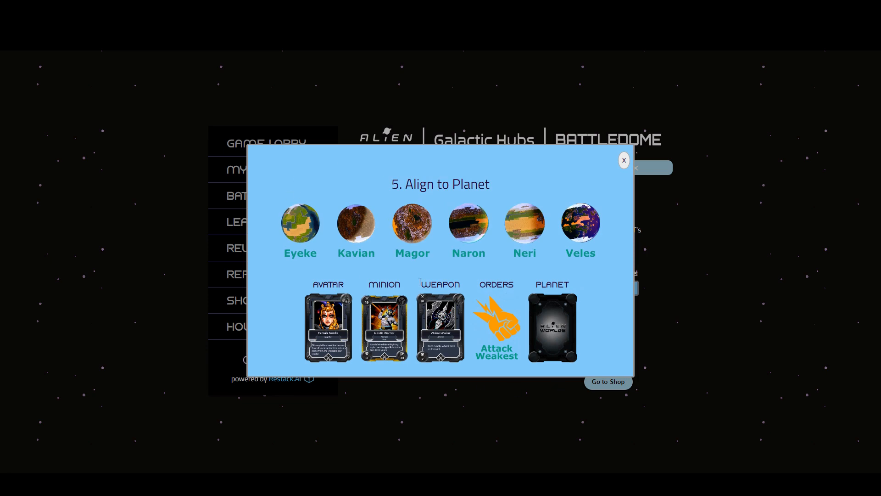
left_click(469, 224)
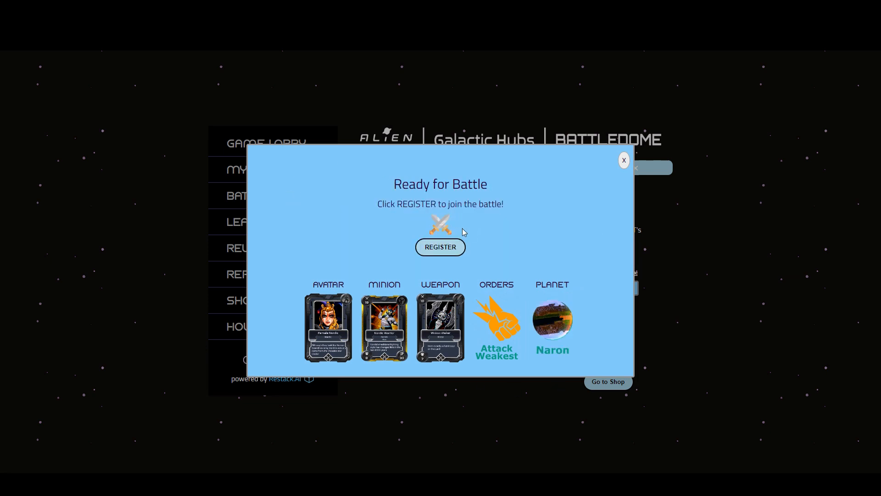
mouse_move(453, 252)
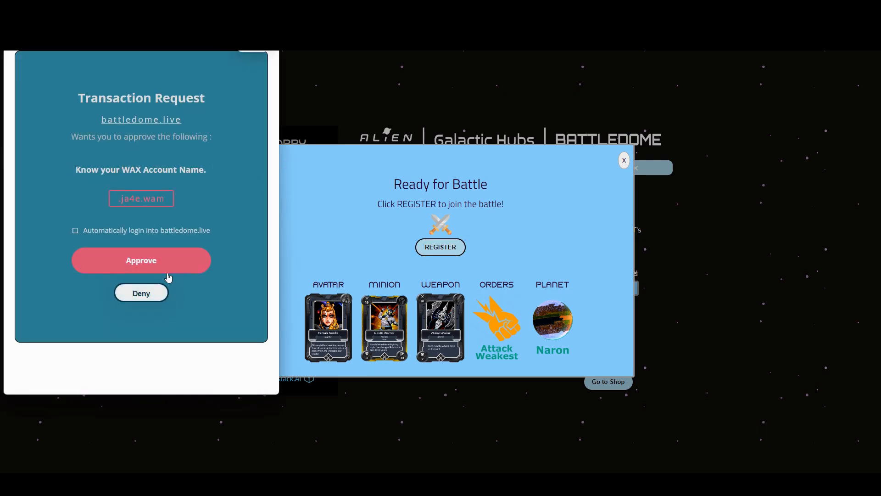
- Approve the WAX login and battle.dome join transaction, then return to the lobby showing Shields Up registered
left_click(141, 260)
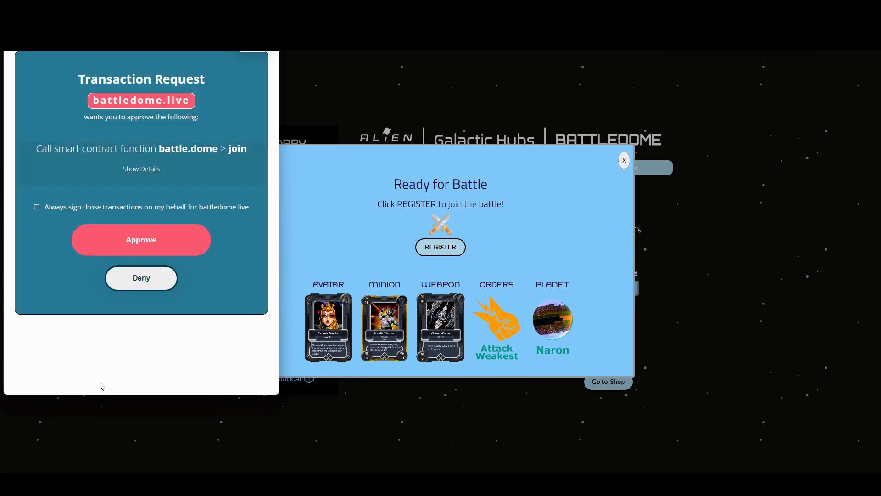
left_click(141, 240)
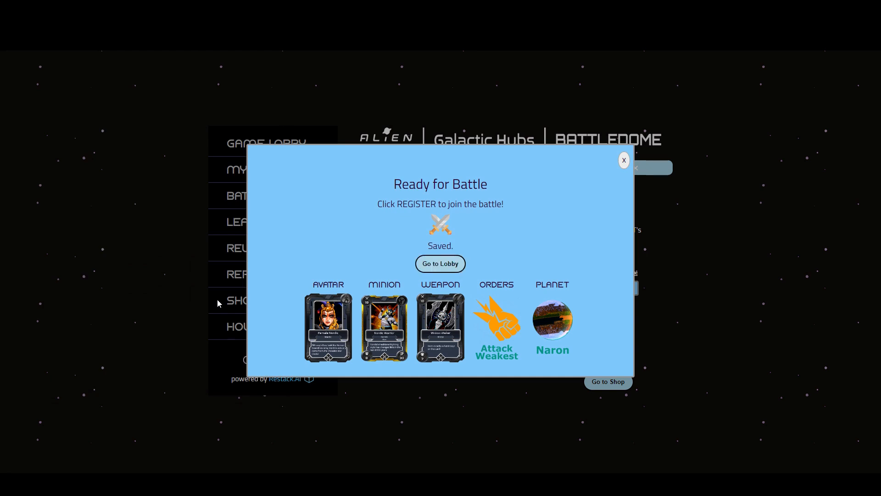
left_click(623, 159)
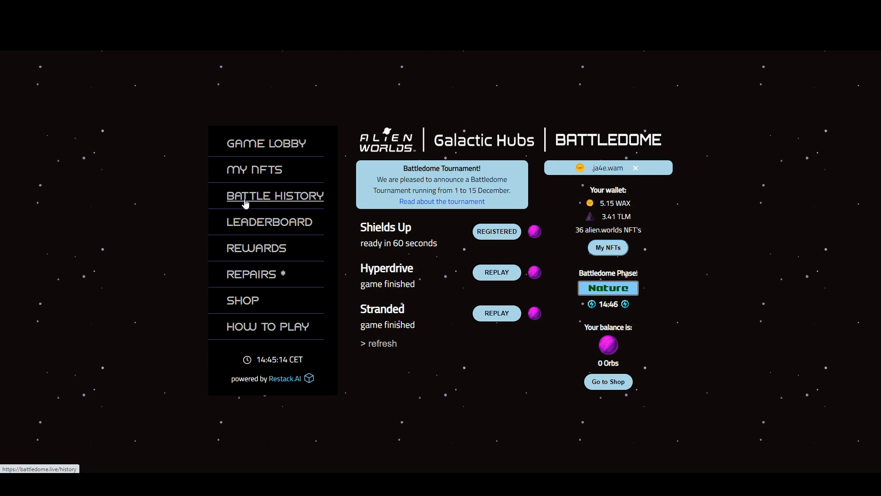
mouse_move(264, 172)
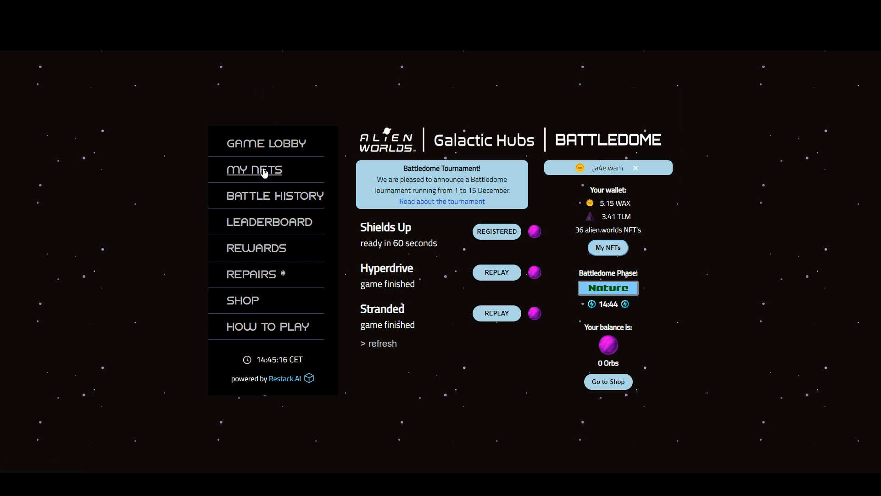
- Review the owned NFTs and battle history, then bring up the November best-players leaderboard
left_click(254, 169)
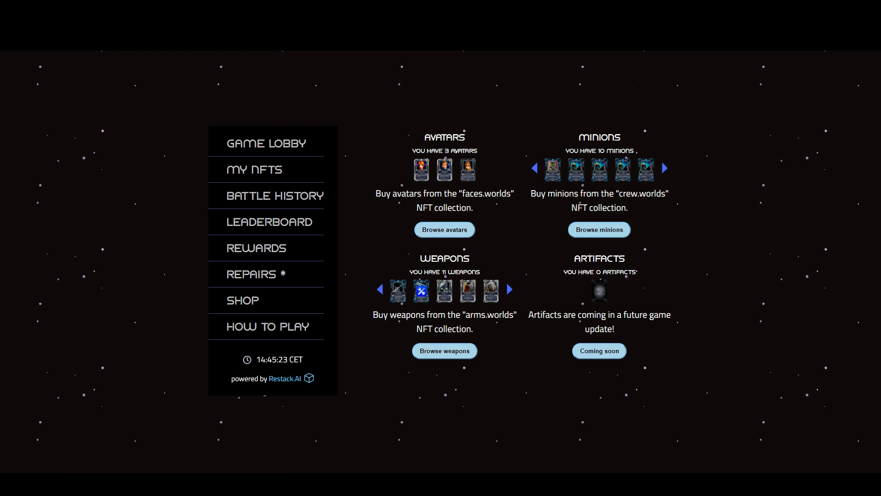
left_click(275, 196)
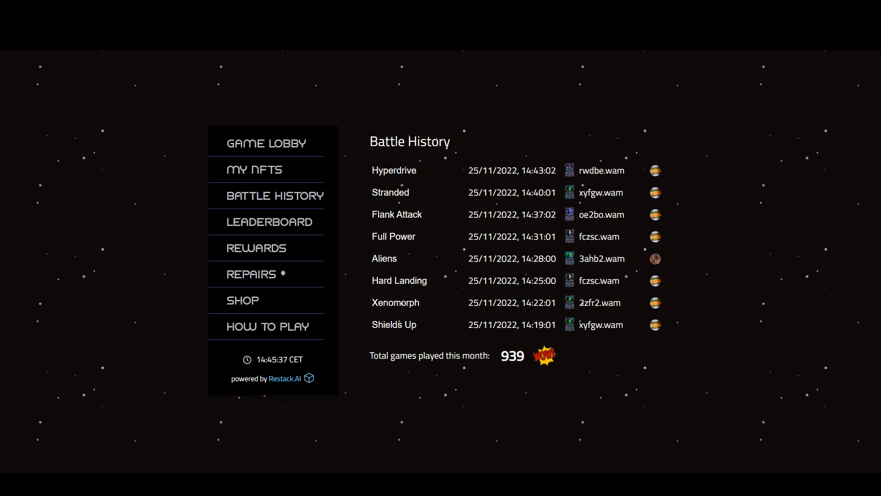
mouse_move(317, 218)
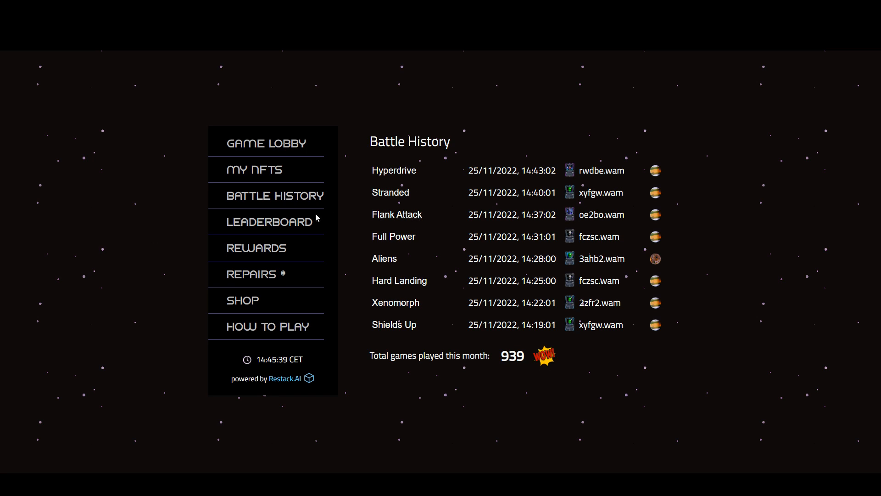
left_click(270, 222)
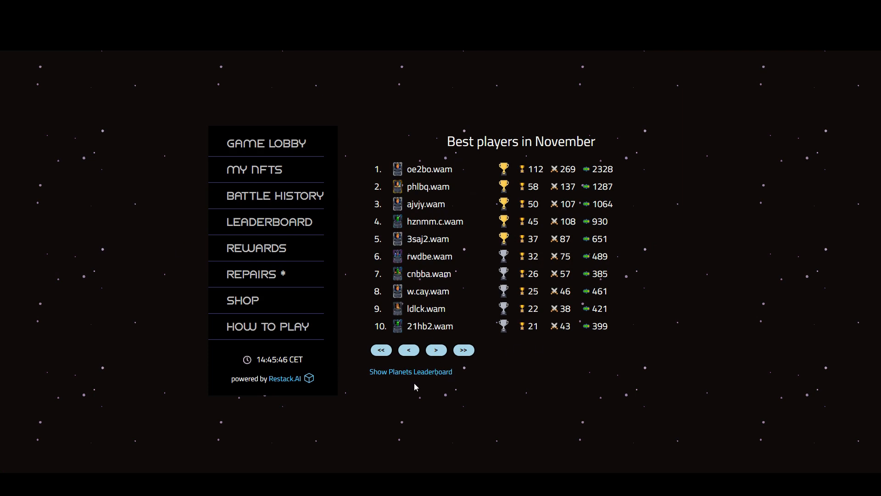
- View the November planetary wins leaderboard and rewards tiers, ending on the 2 NFTs needing repairs
left_click(411, 371)
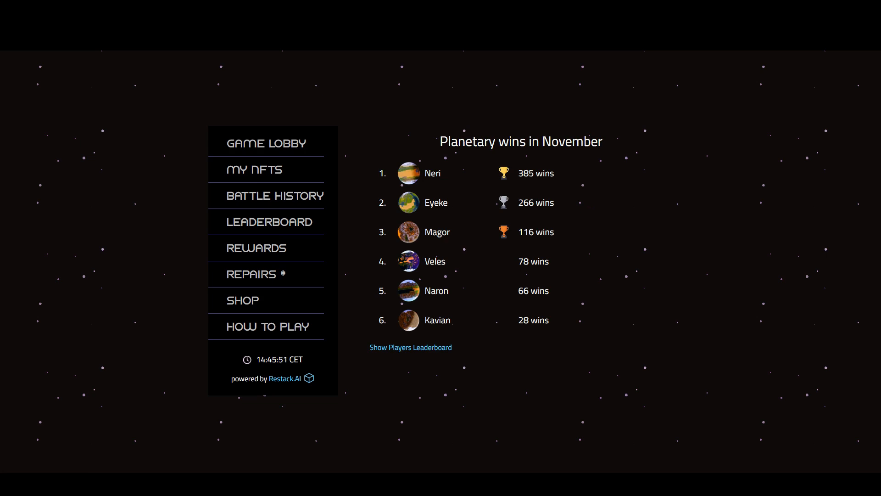
mouse_move(276, 261)
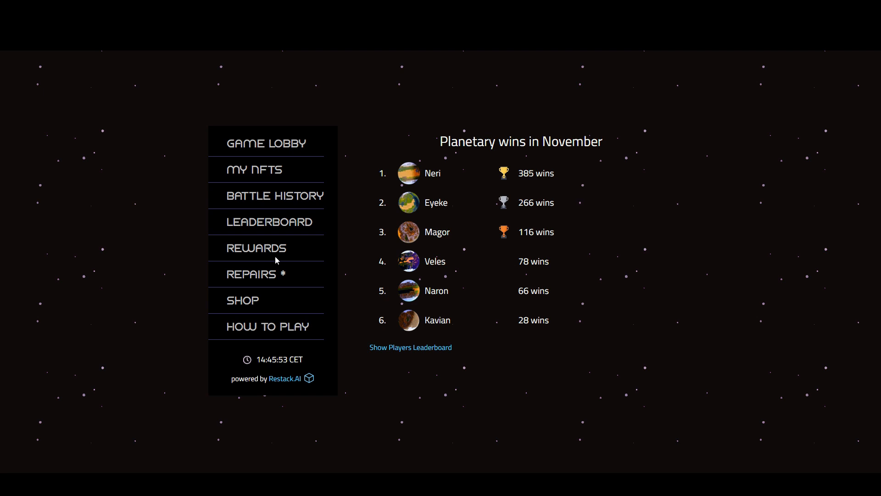
left_click(256, 248)
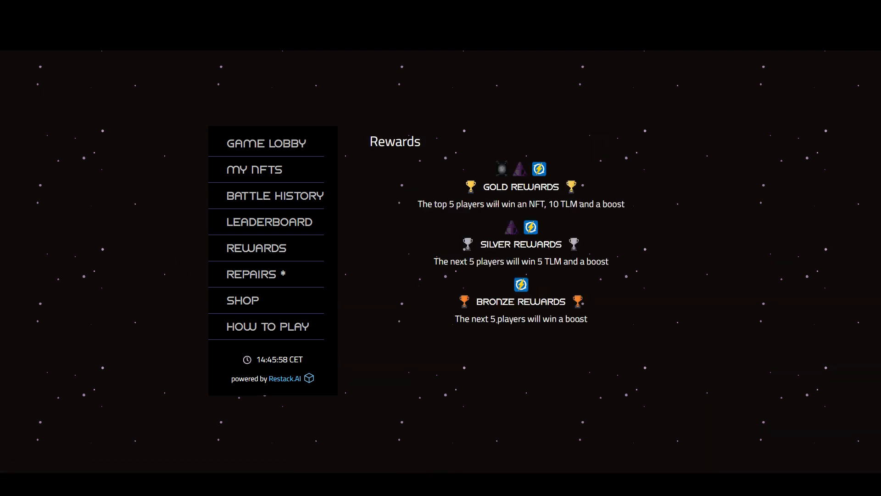
mouse_move(394, 224)
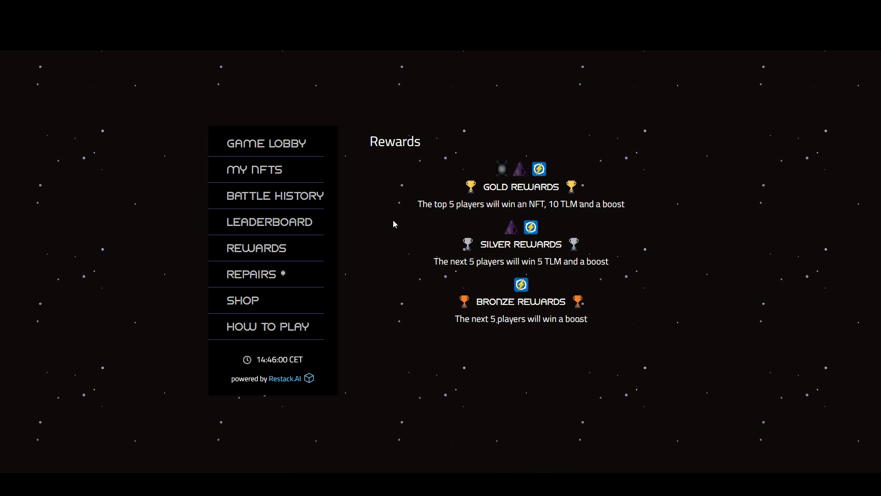
left_click(250, 273)
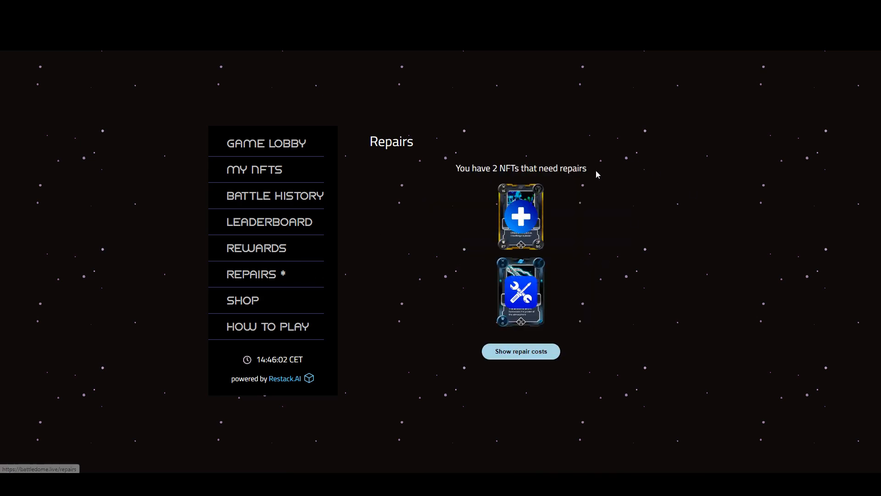
- Show repair costs per rarity, from 1 TLM common to 10 TLM mythical
left_click(521, 351)
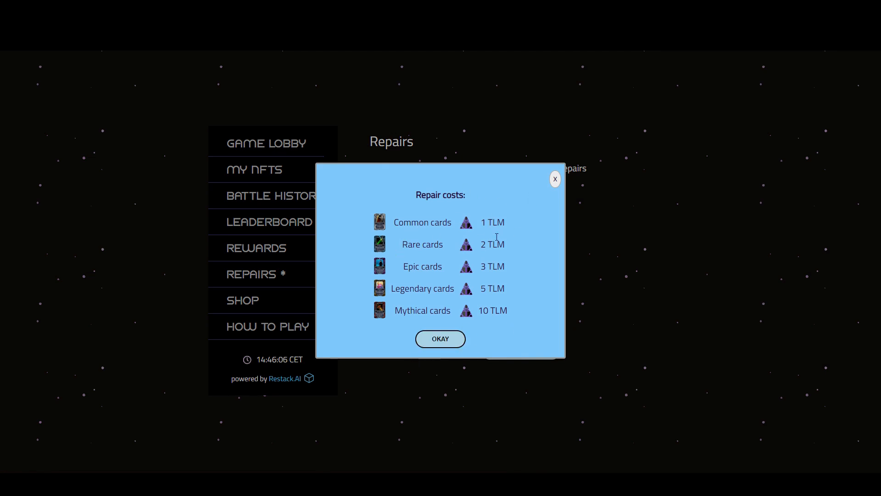
mouse_move(314, 218)
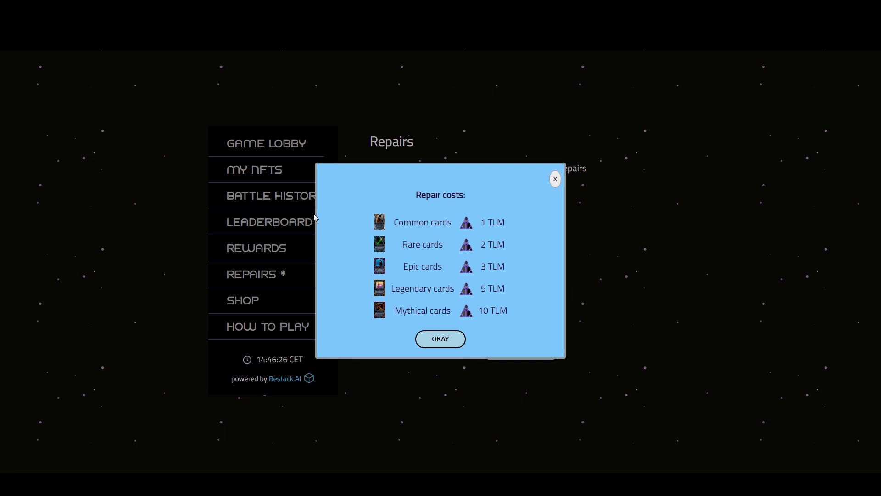
mouse_move(503, 255)
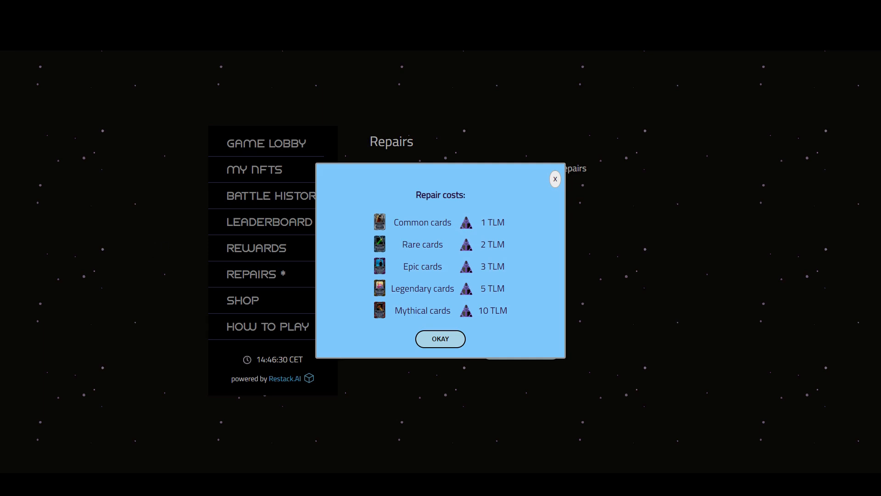
mouse_move(449, 81)
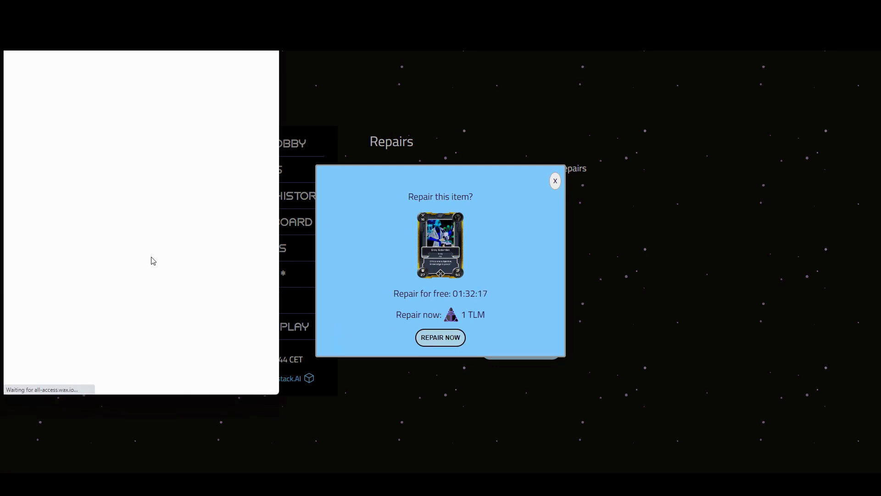
- Pay 1 TLM to repair the first damaged card via the WAX wallet approval
left_click(440, 337)
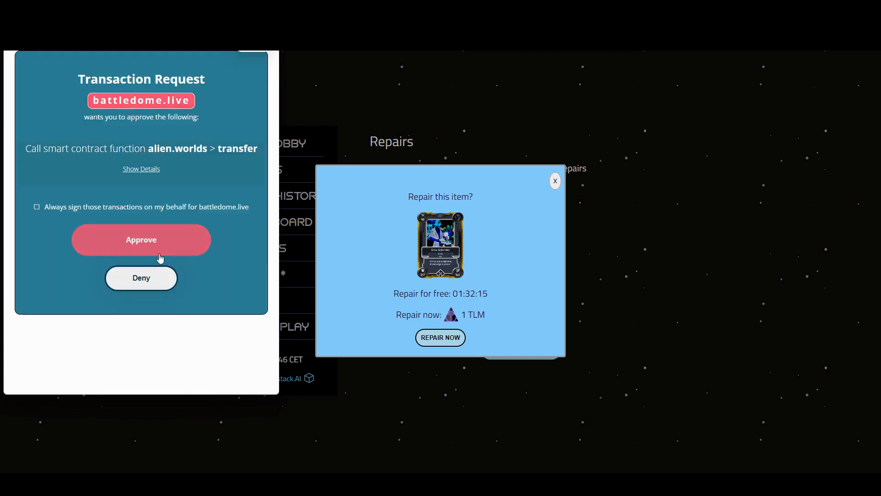
left_click(140, 239)
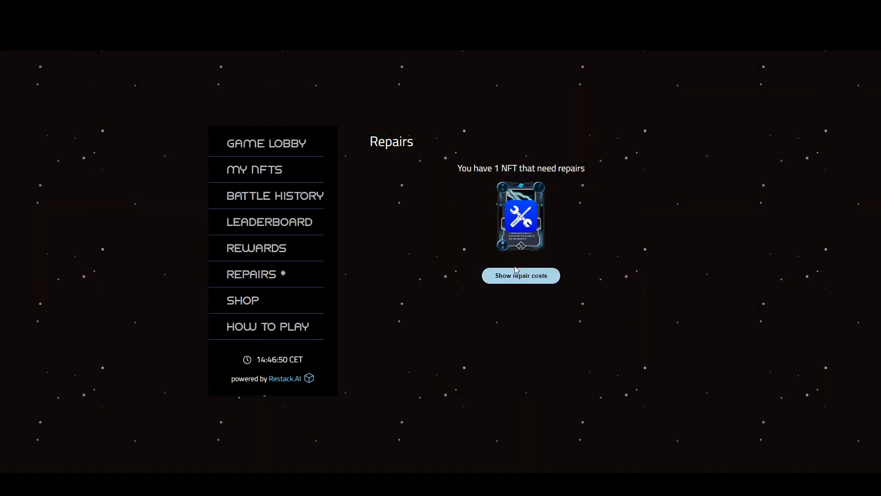
- Repair the remaining card for 2 TLM with wallet approvals, leaving no NFTs needing repairs, and head to the lobby
left_click(520, 275)
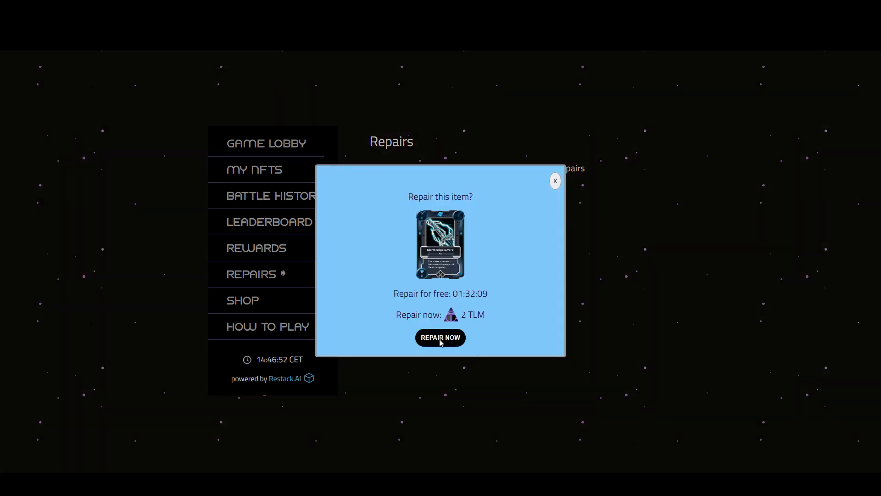
left_click(440, 337)
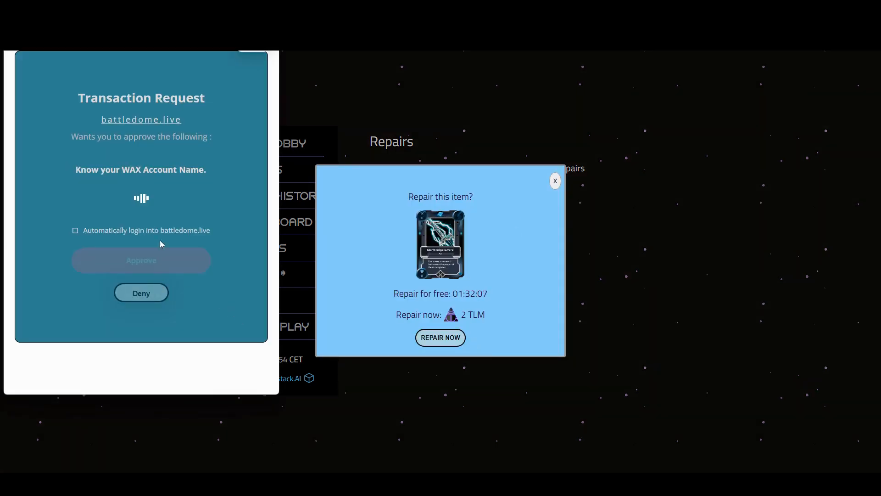
left_click(128, 261)
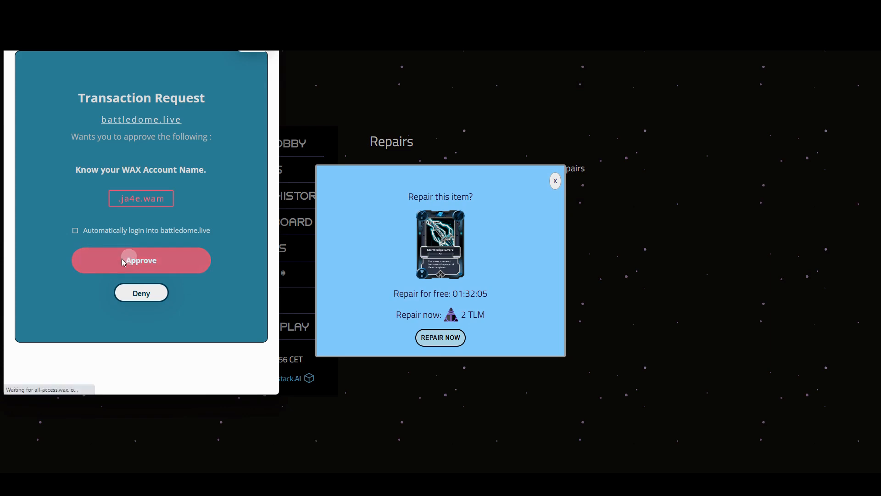
left_click(129, 259)
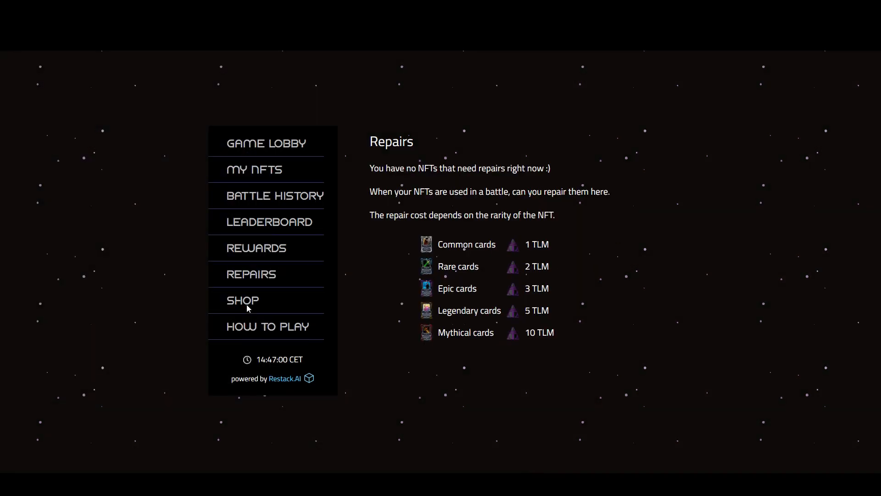
left_click(243, 300)
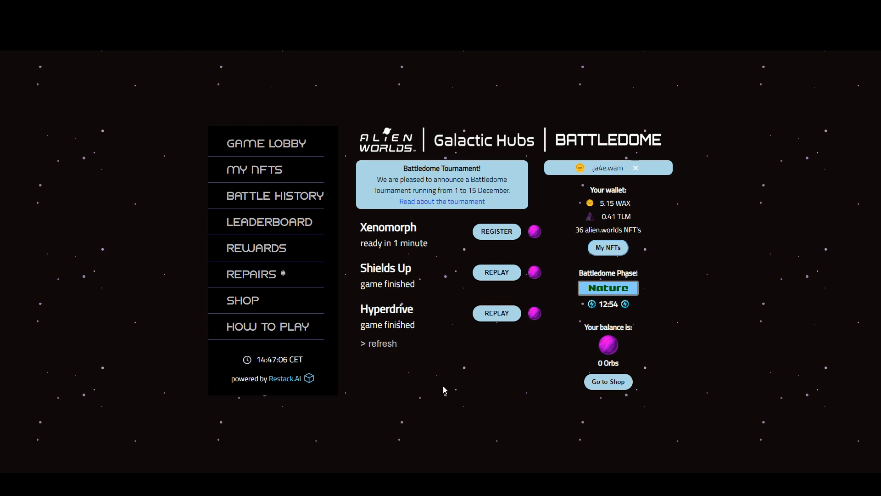
mouse_move(554, 350)
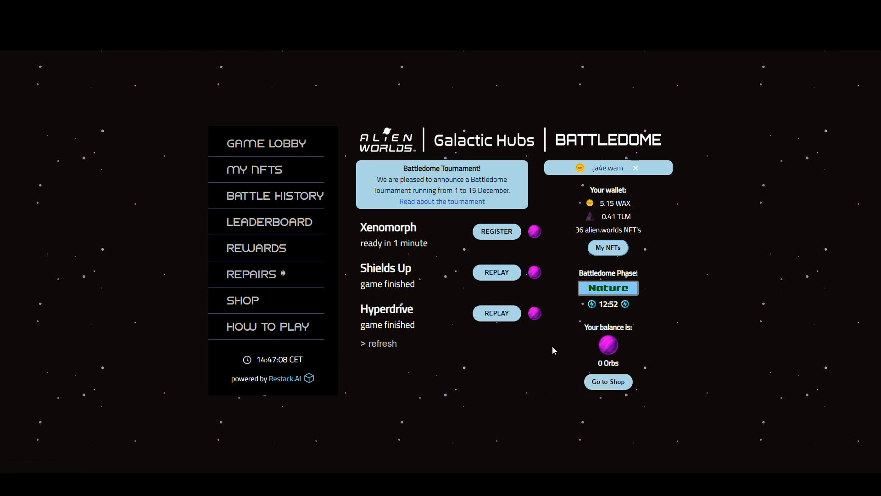
mouse_move(138, 327)
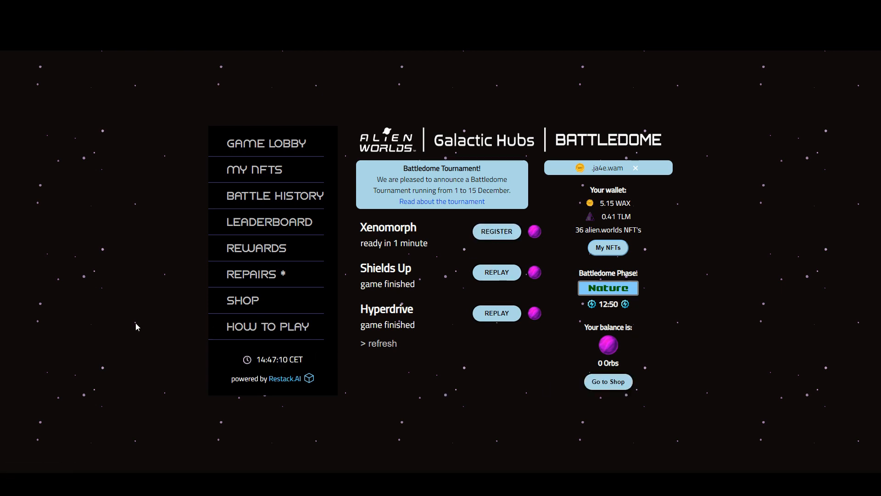
- Bring up the Xenomorph join dialog showing free entry, 1 ORB reward and 1 of 20 players
left_click(496, 231)
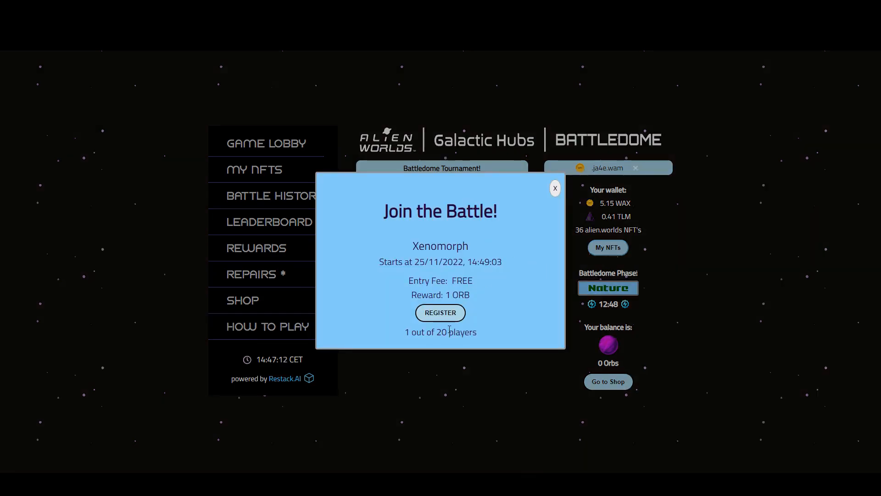
- Join the free Xenomorph battle with the third avatar, first minion, second weapon and Attack Strongest orders
left_click(440, 312)
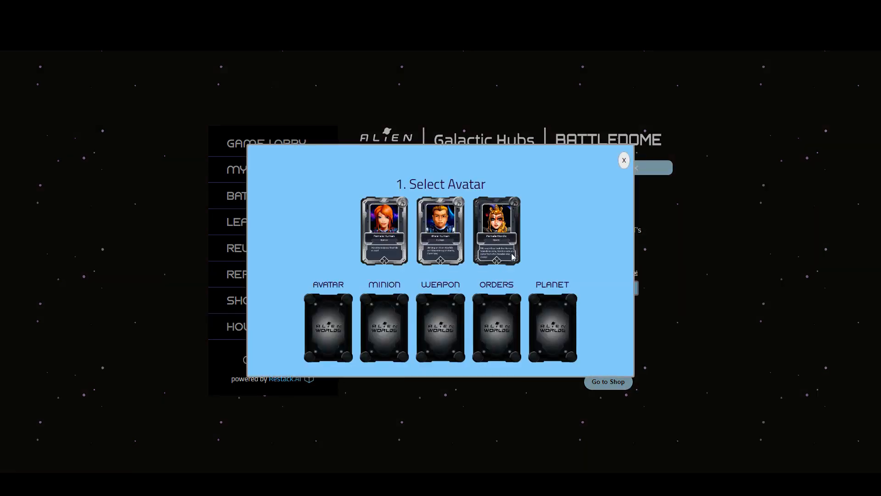
left_click(497, 230)
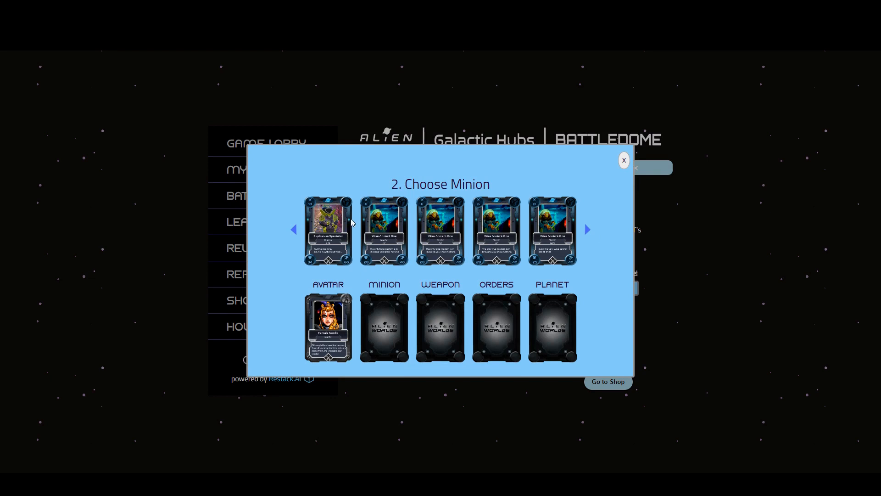
left_click(328, 230)
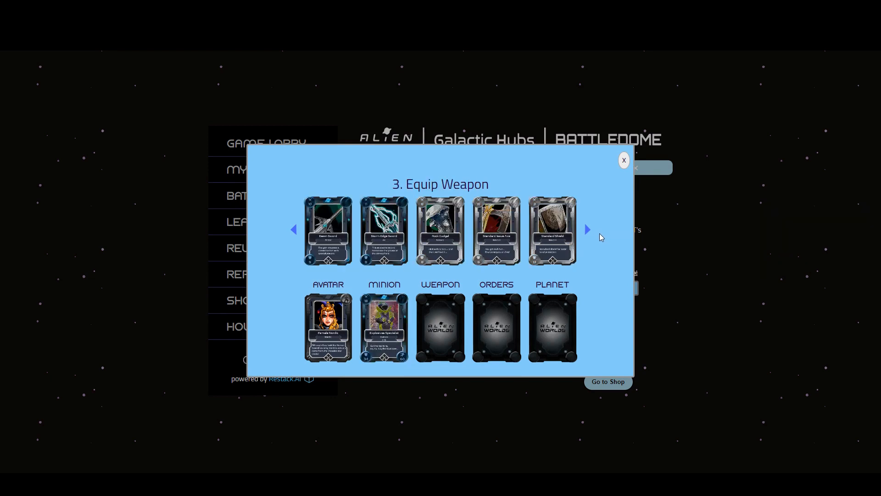
left_click(383, 230)
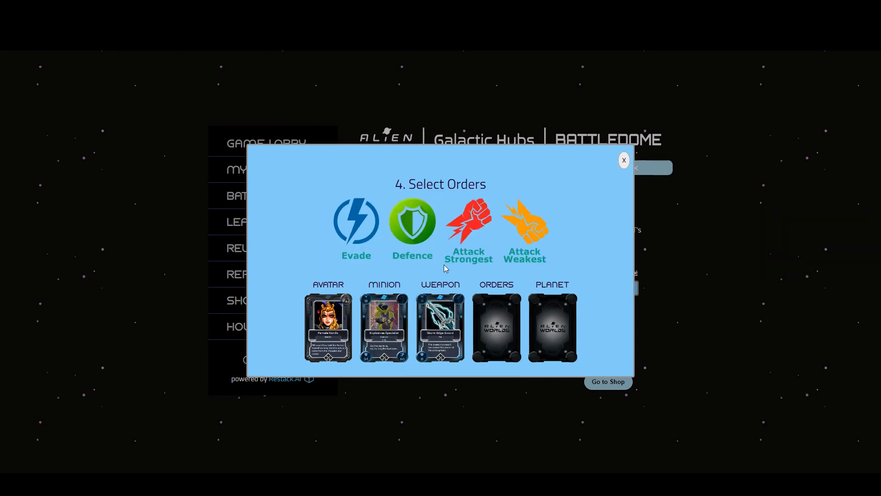
mouse_move(471, 231)
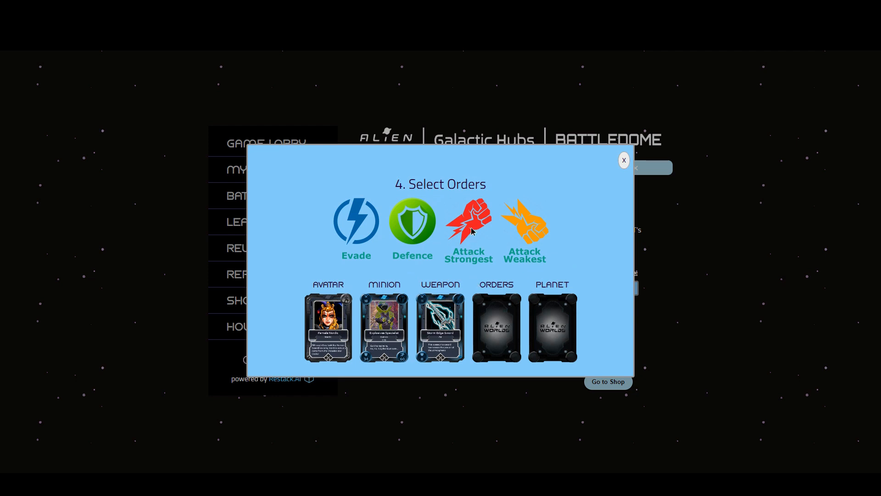
left_click(468, 222)
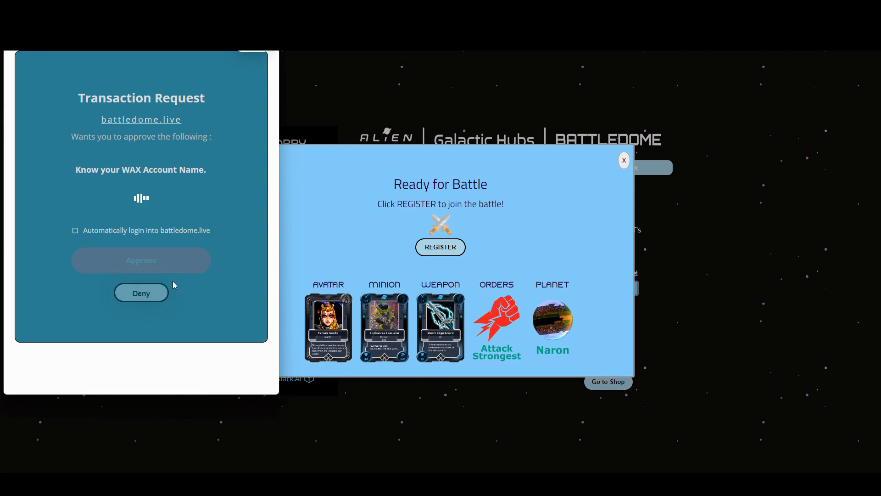
- Approve the WAX wallet account read and registration transaction, then return to the lobby
left_click(141, 260)
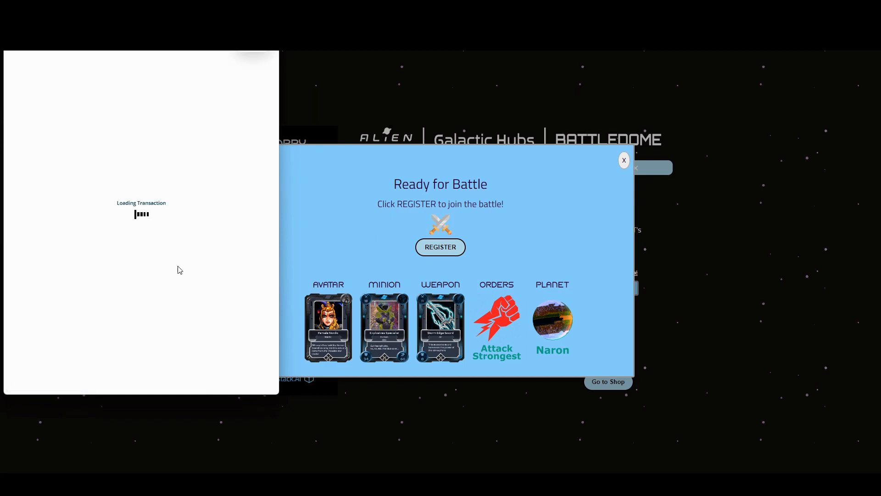
left_click(440, 247)
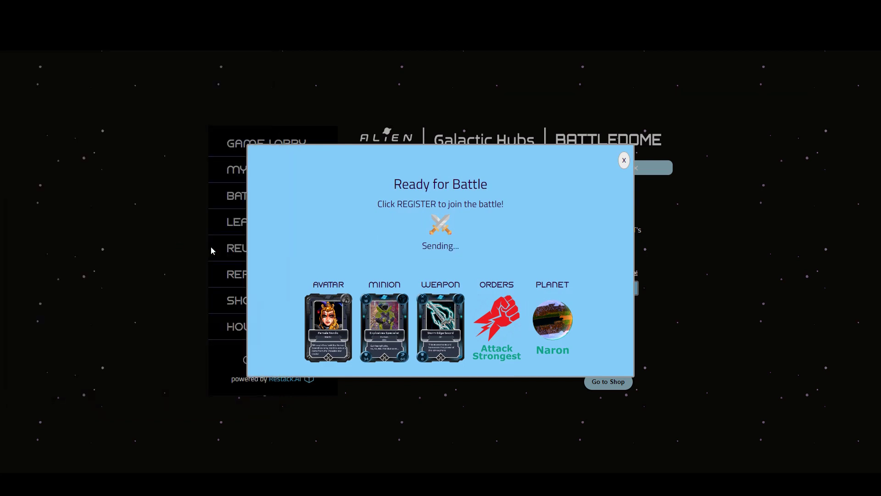
mouse_move(489, 233)
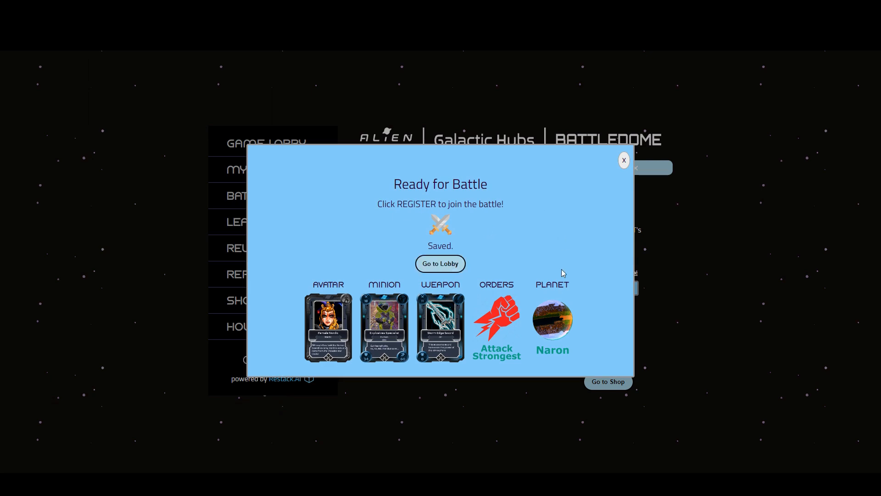
left_click(623, 160)
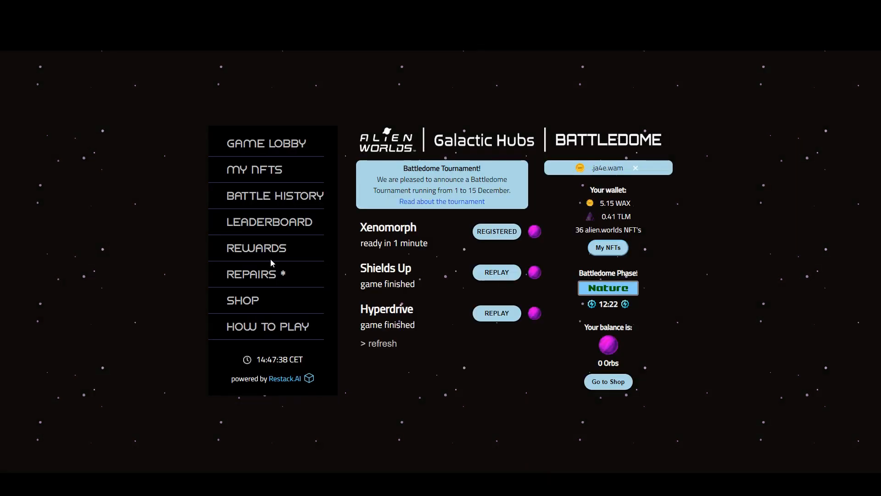